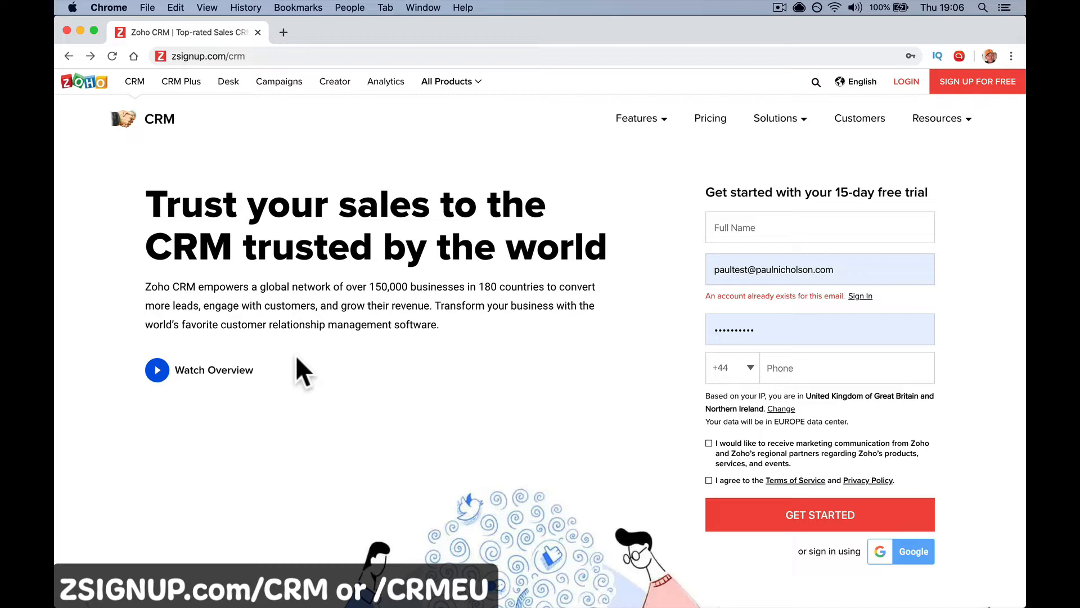
mouse_move(615, 206)
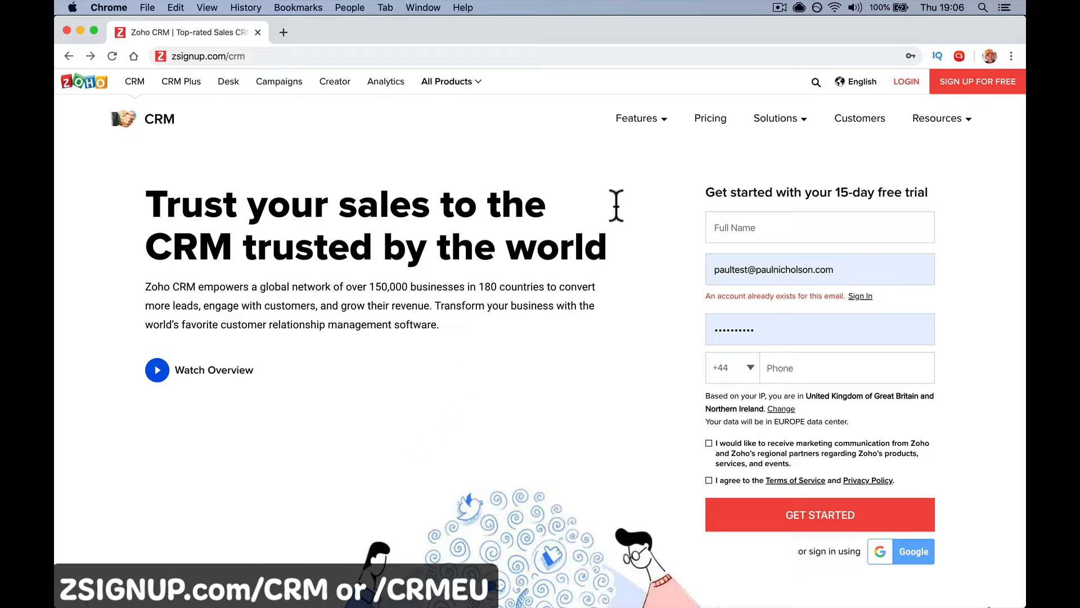
Open the Pricing page and scroll through the Standard, Professional and Enterprise plans.
click(710, 118)
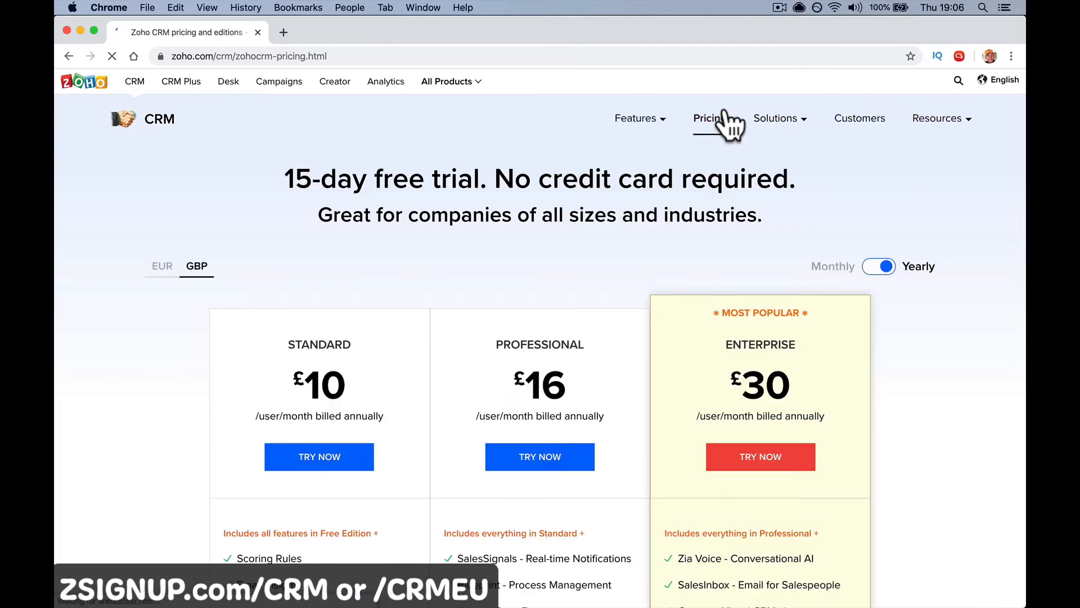
scroll(down, 3)
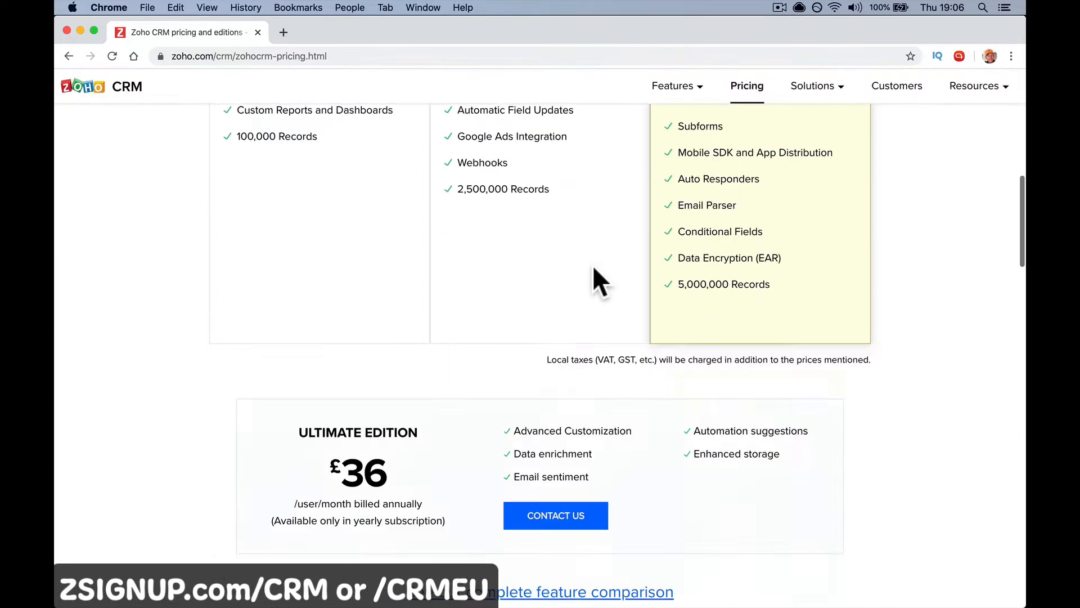
scroll(down, 3)
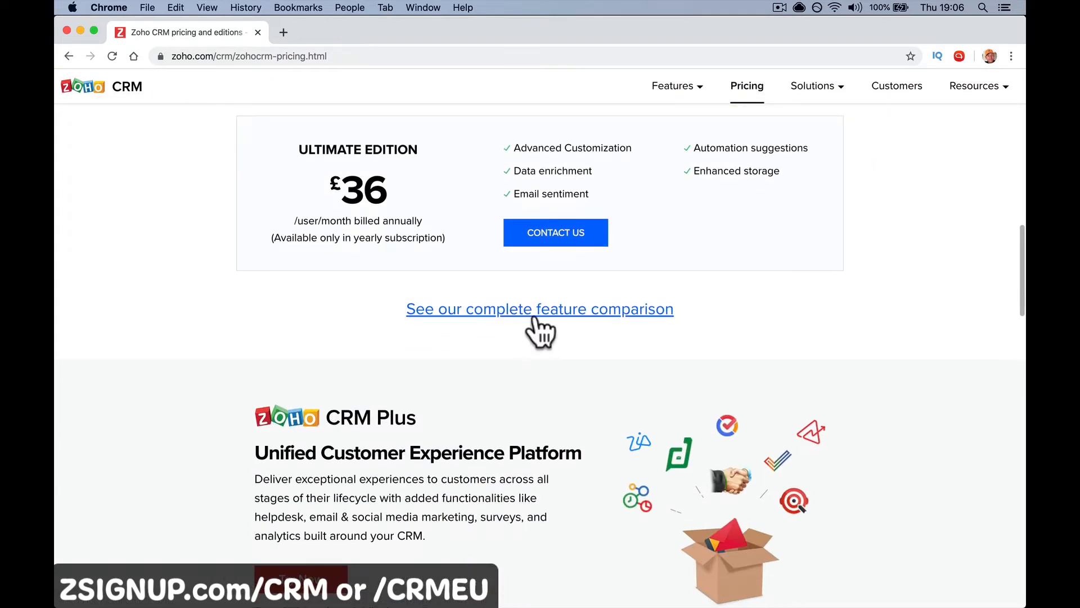
Review the complete edition feature comparison table, then return to the pricing overview.
click(540, 309)
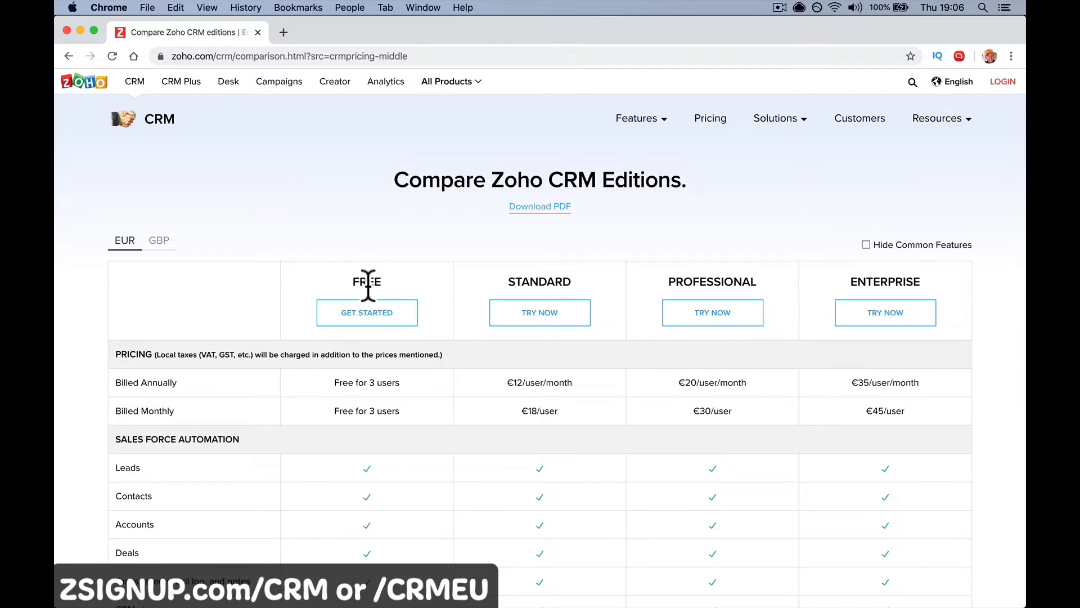
scroll(down, 3)
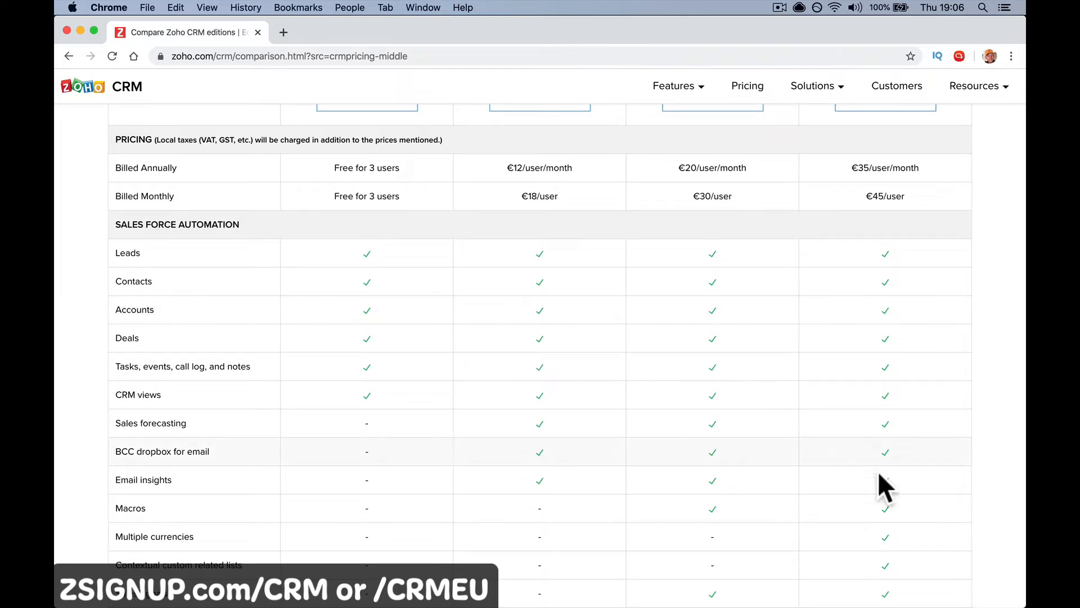
scroll(down, 3)
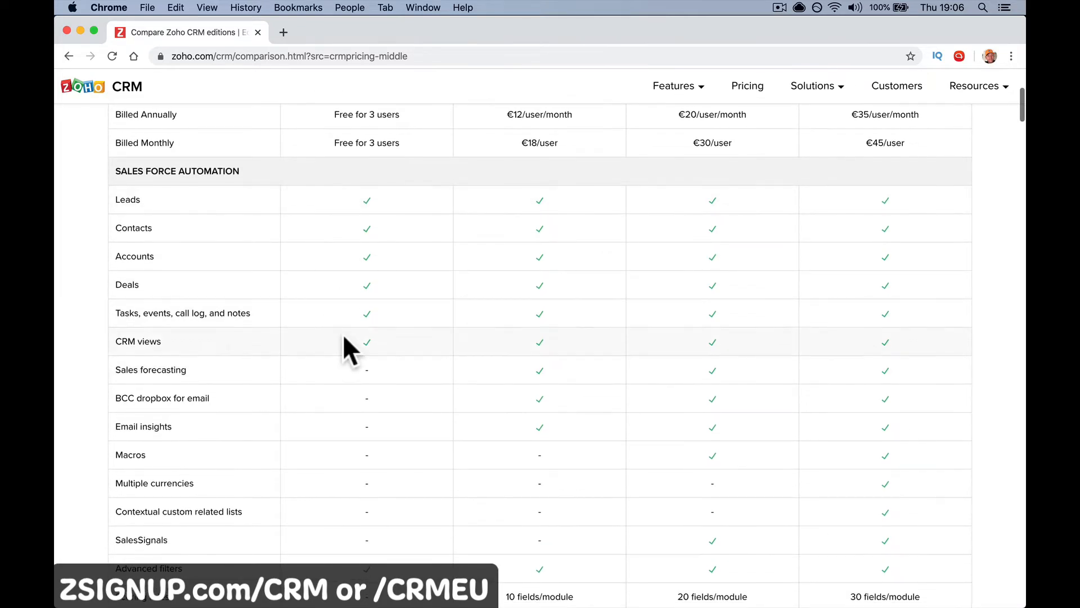
click(746, 85)
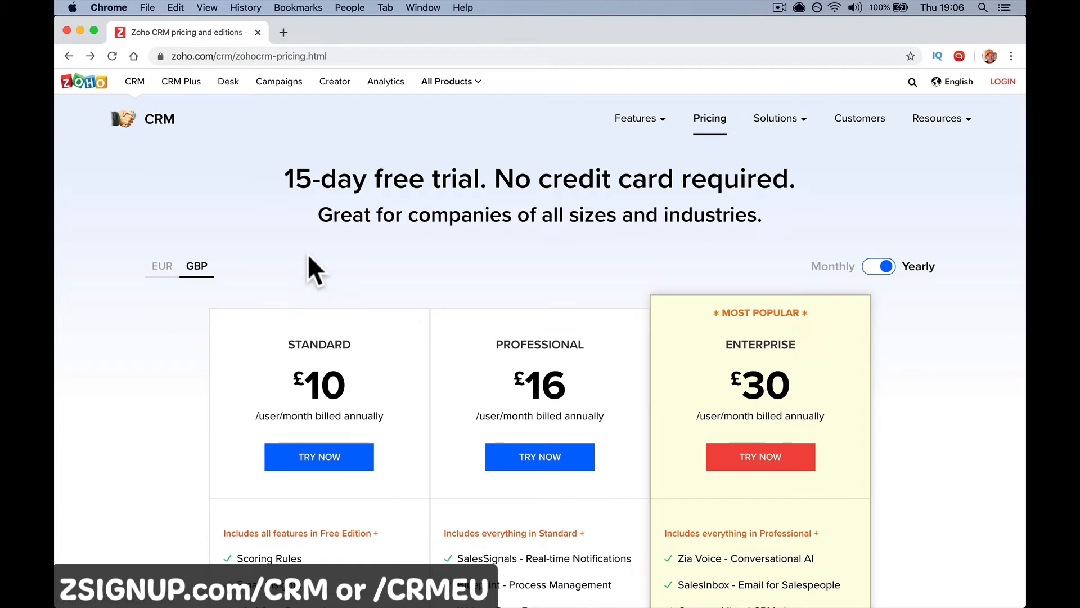
Return to the CRM home page via the logo and go to zsignup.com.
click(159, 118)
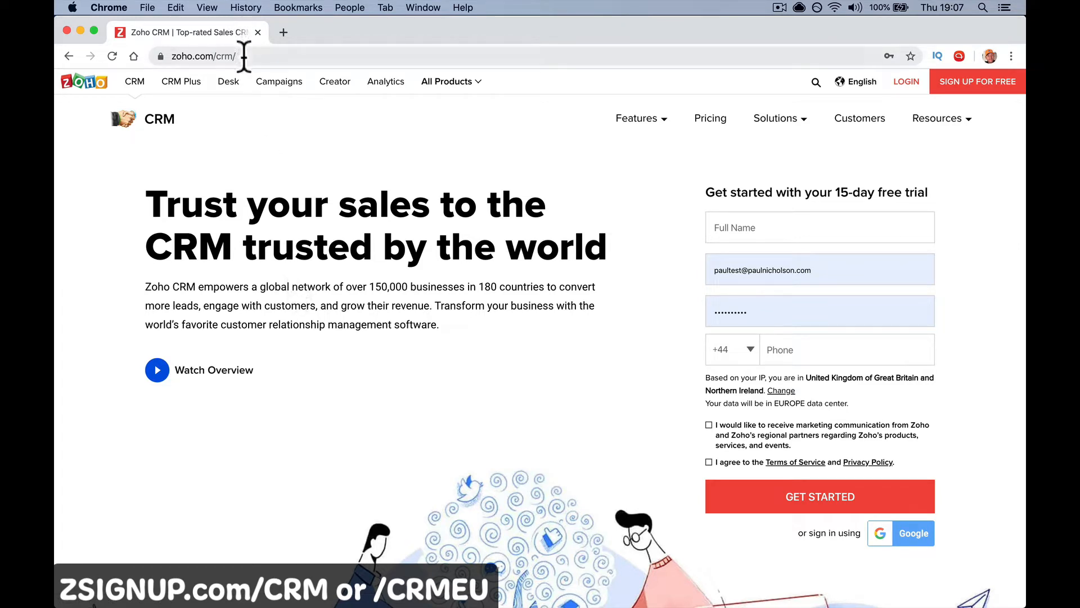
text(zsignup.com)
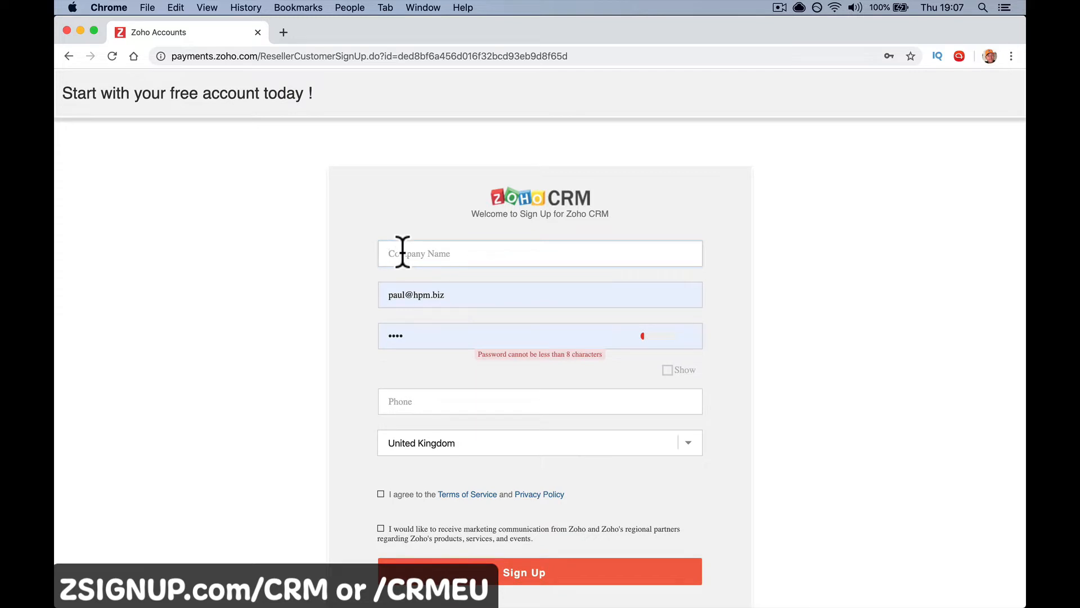
Enter company name Test 2020 Ltd and a password on the sign-up form.
text(Test)
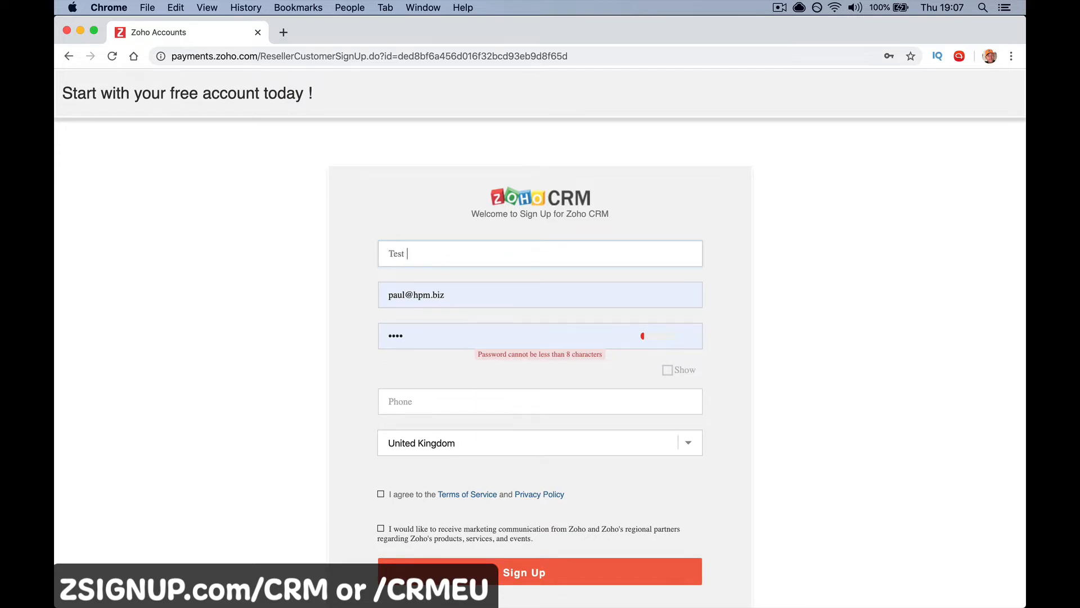
text(2020 Ltd)
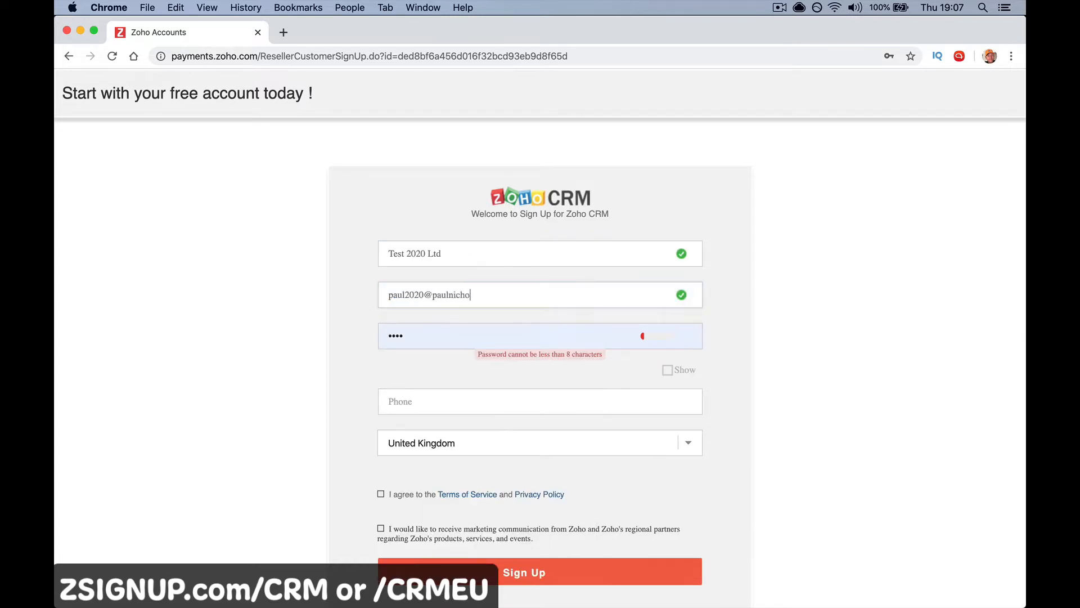
click(540, 335)
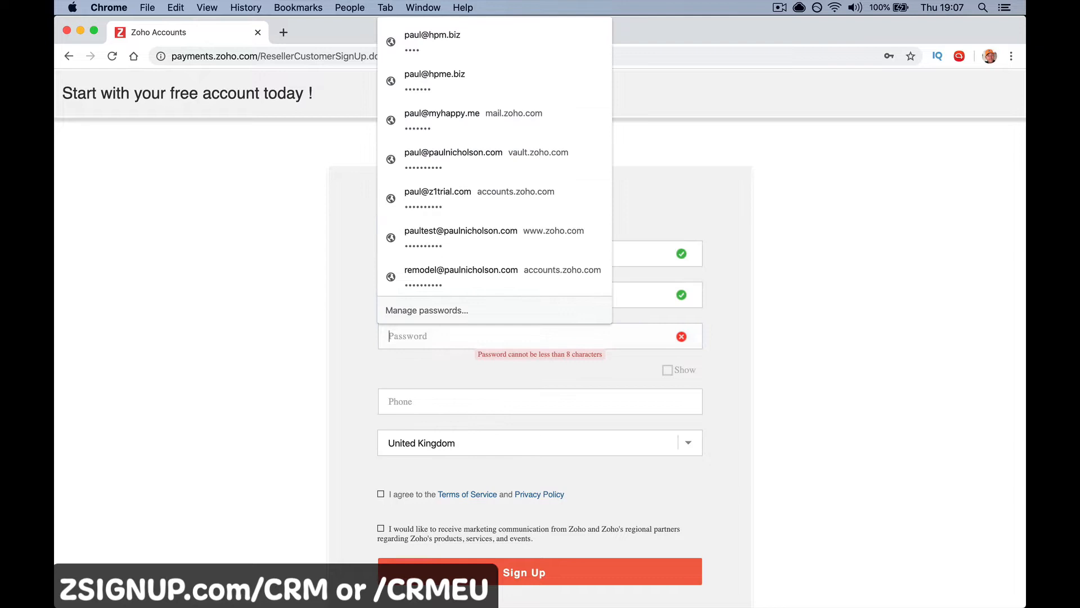
text(•••••)
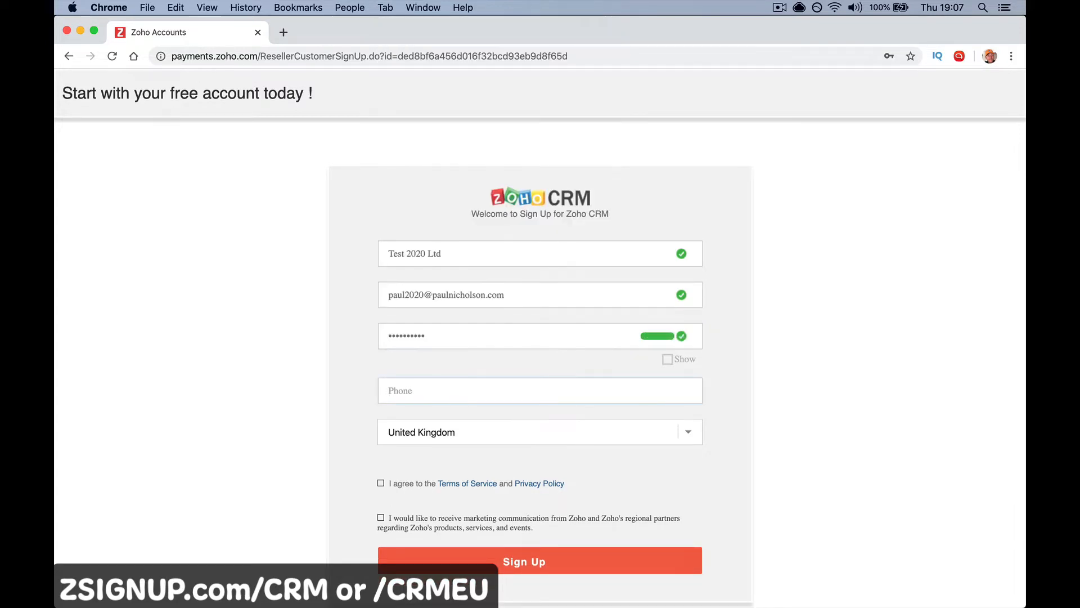
text(0123456789)
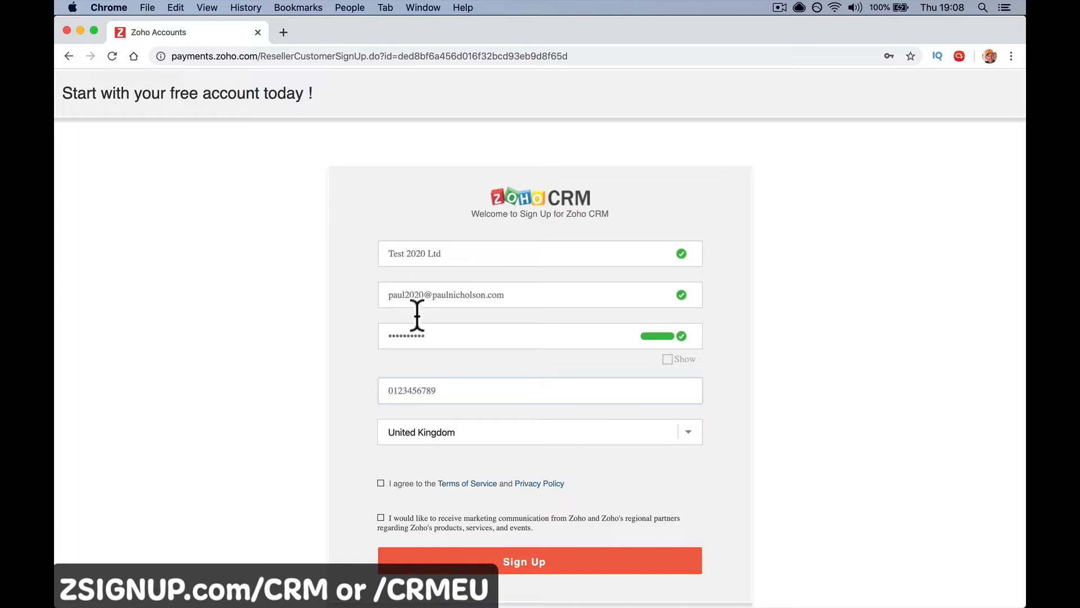
click(381, 482)
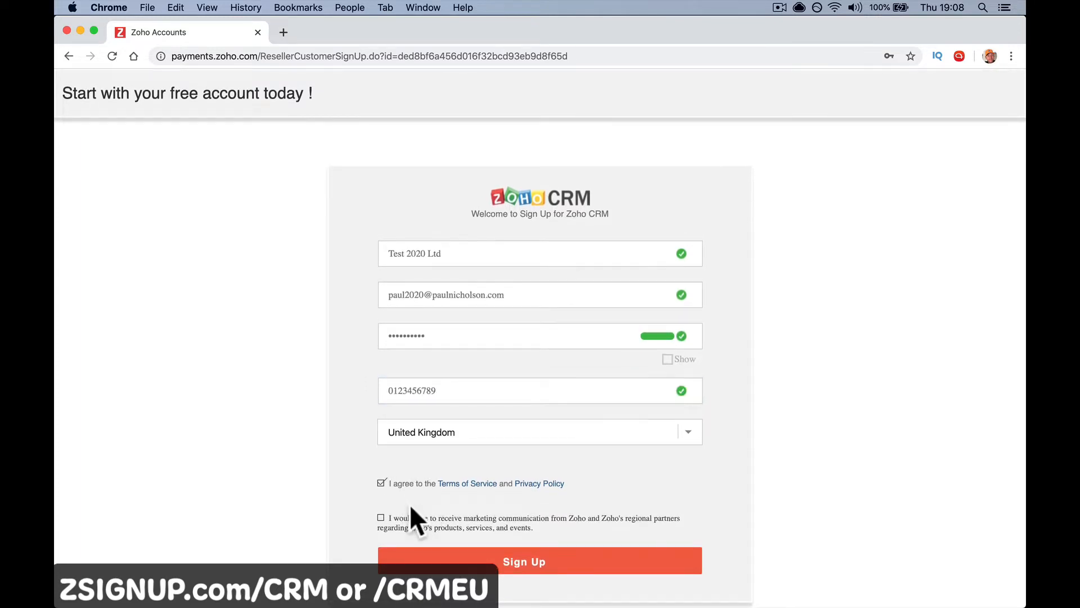
mouse_move(530, 550)
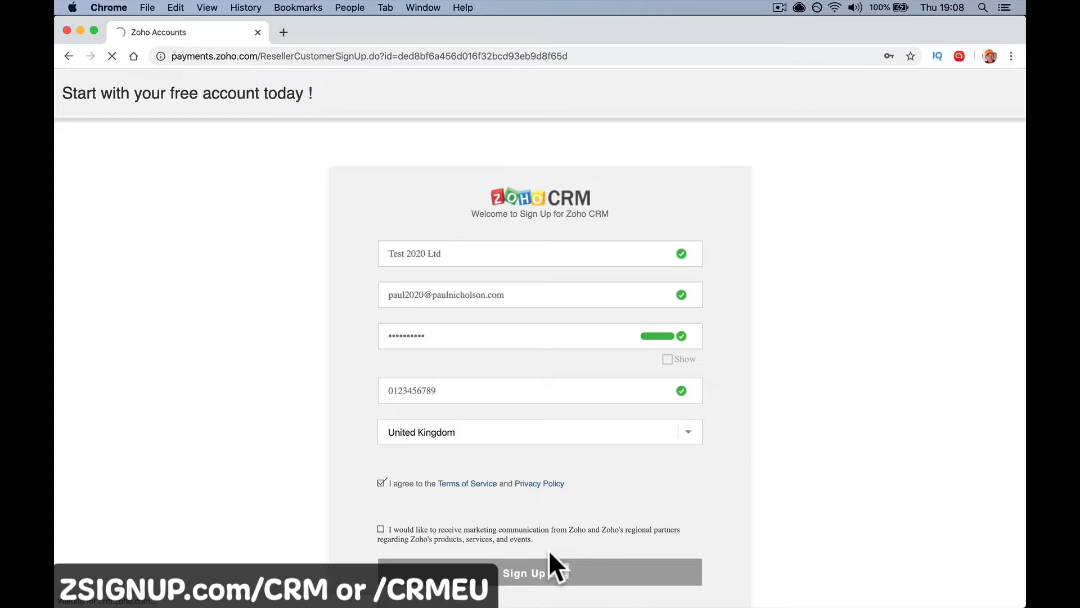
click(539, 573)
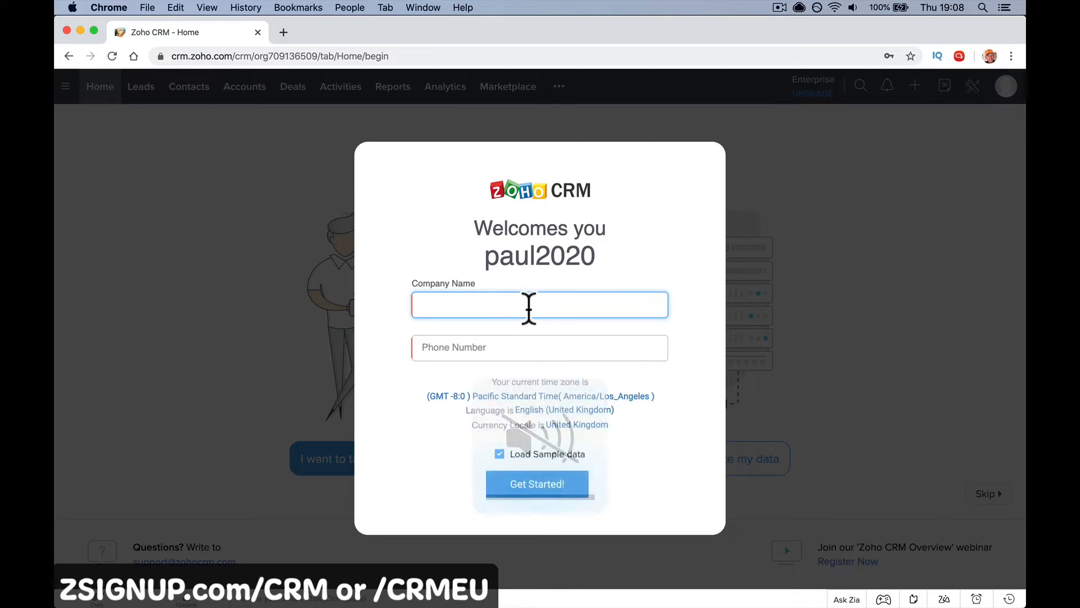
text(Paul Test 2020 Ltd)
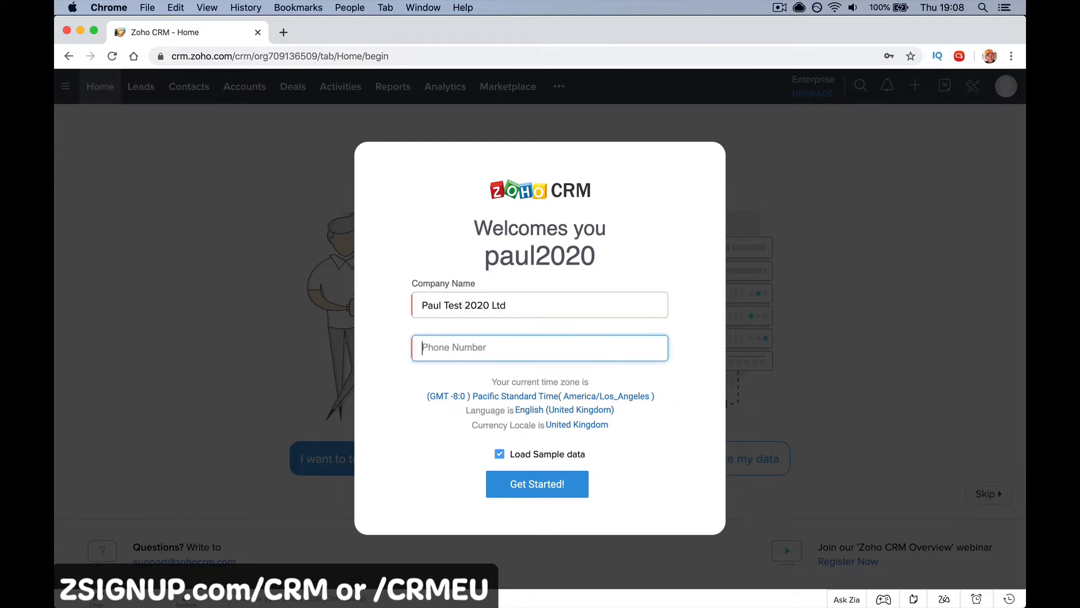
text(0123456789)
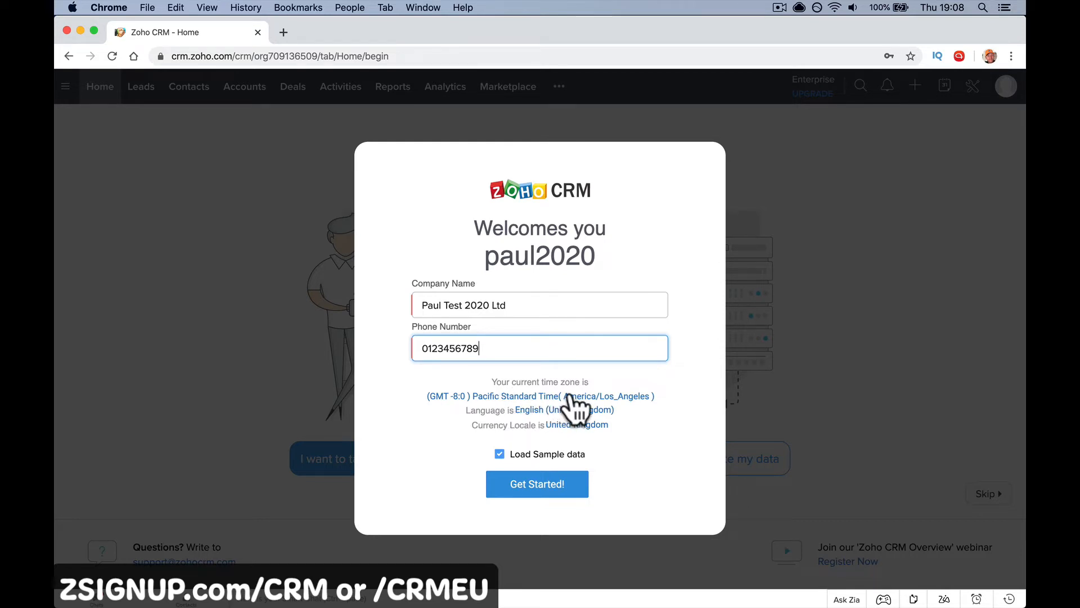
click(539, 396)
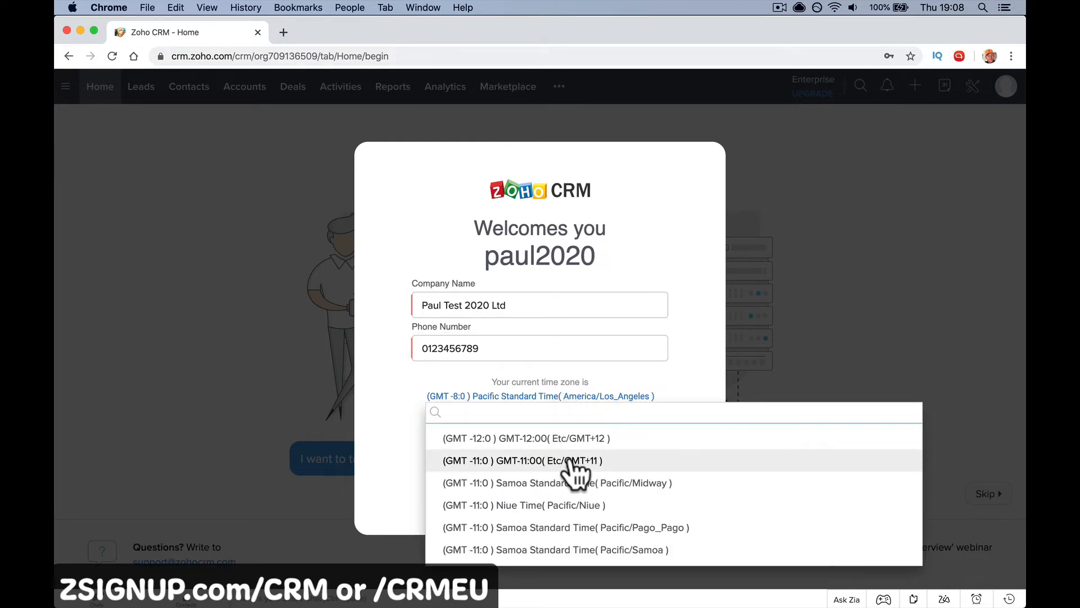
text(gmt)
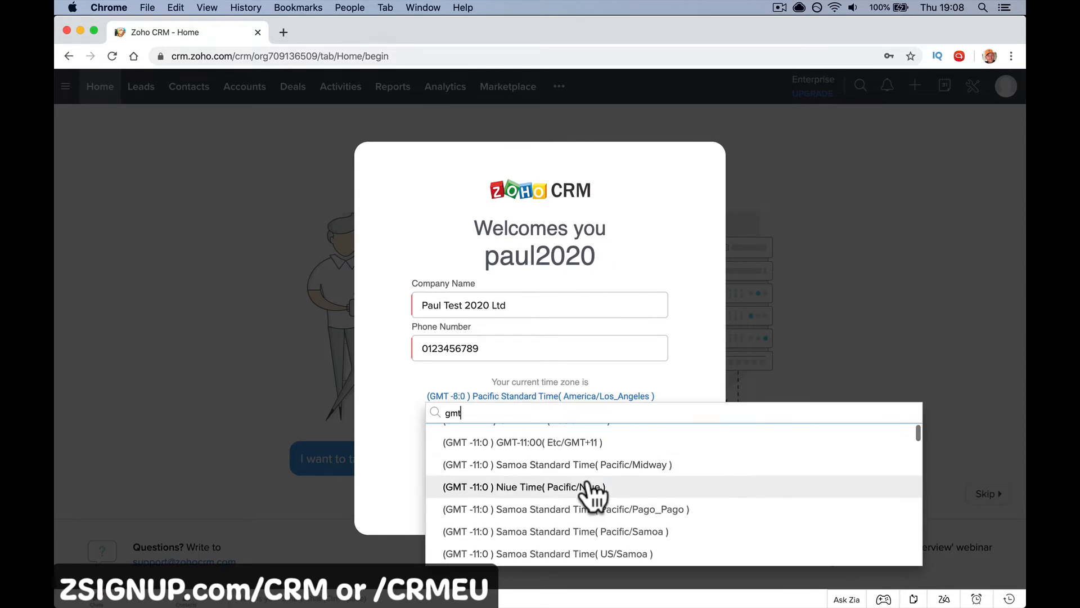
text(lon)
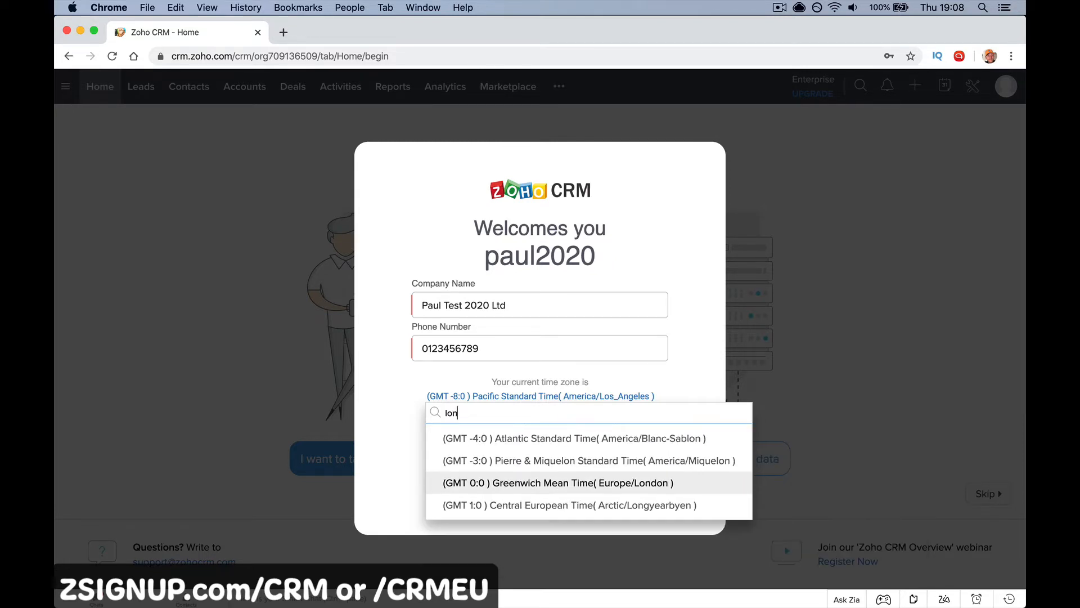
click(556, 482)
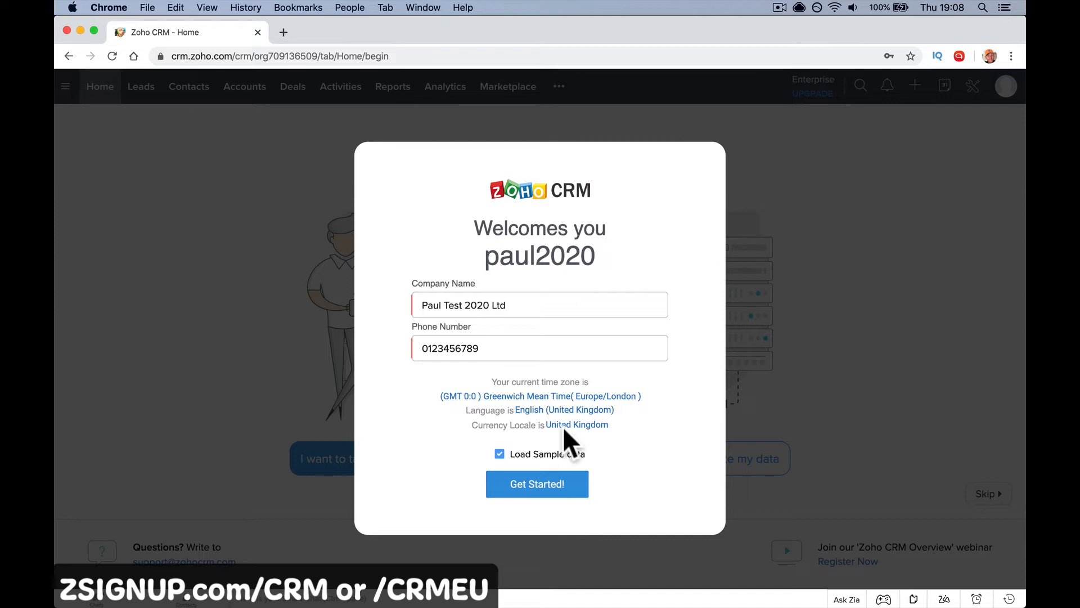
Choose United States as currency locale and finish welcome setup with sample data loaded.
click(577, 425)
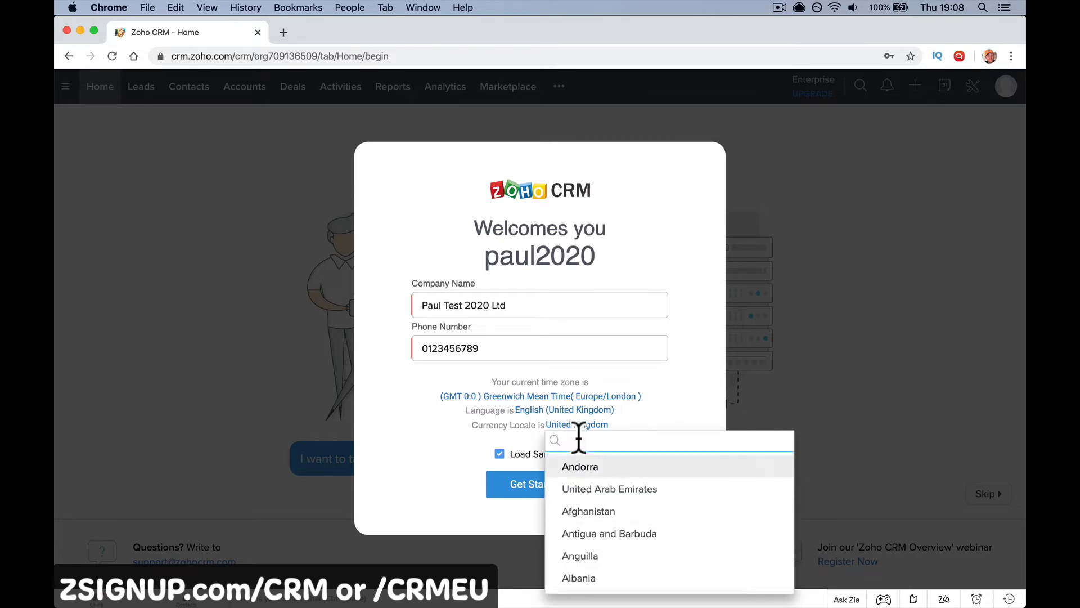
text(usd)
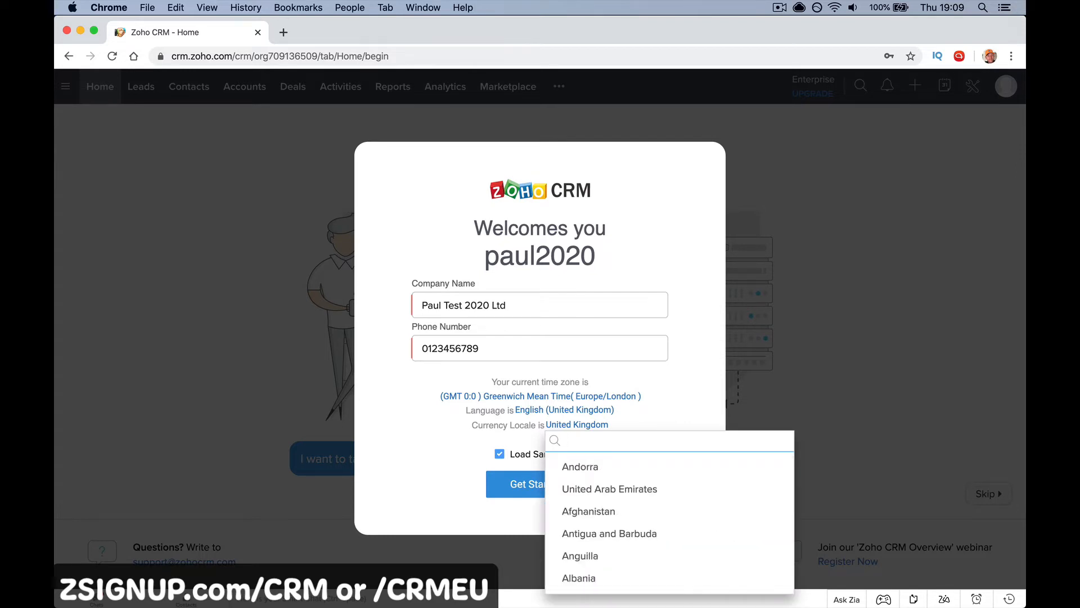
text(unit)
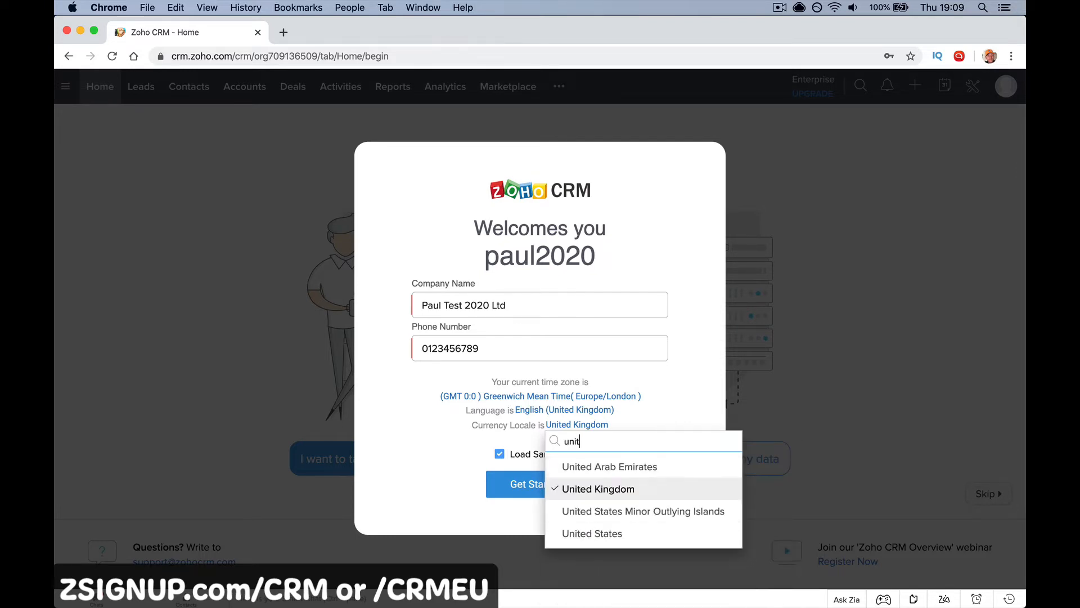
click(592, 533)
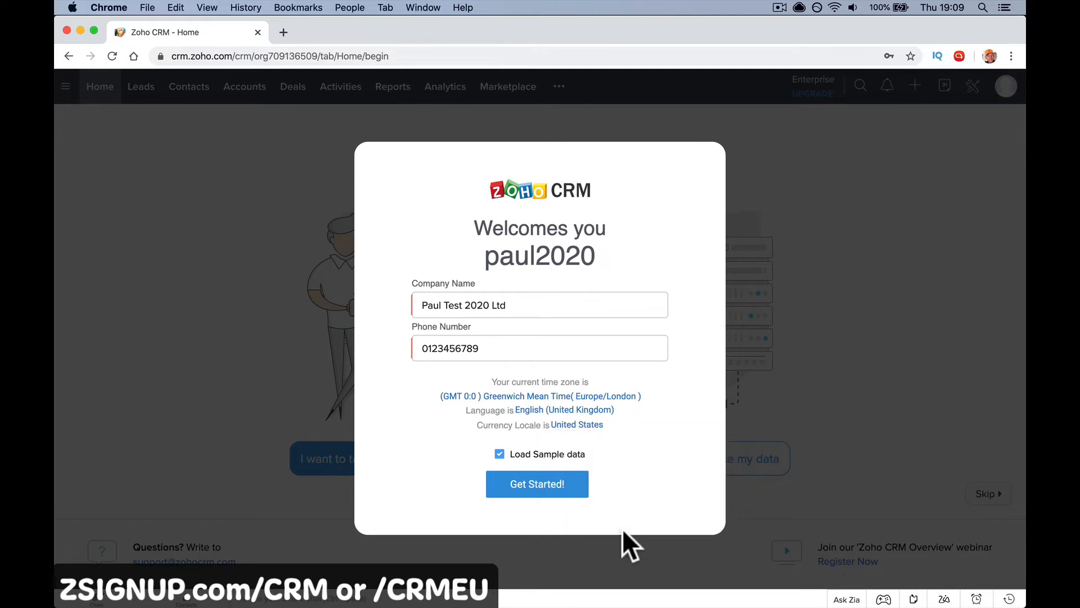
mouse_move(612, 447)
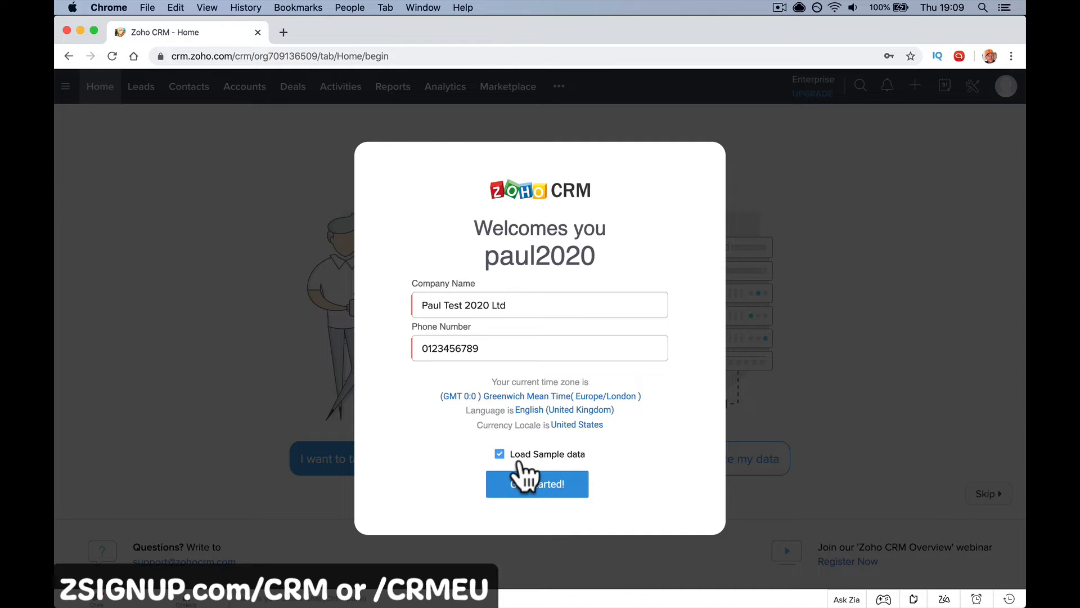
mouse_move(534, 497)
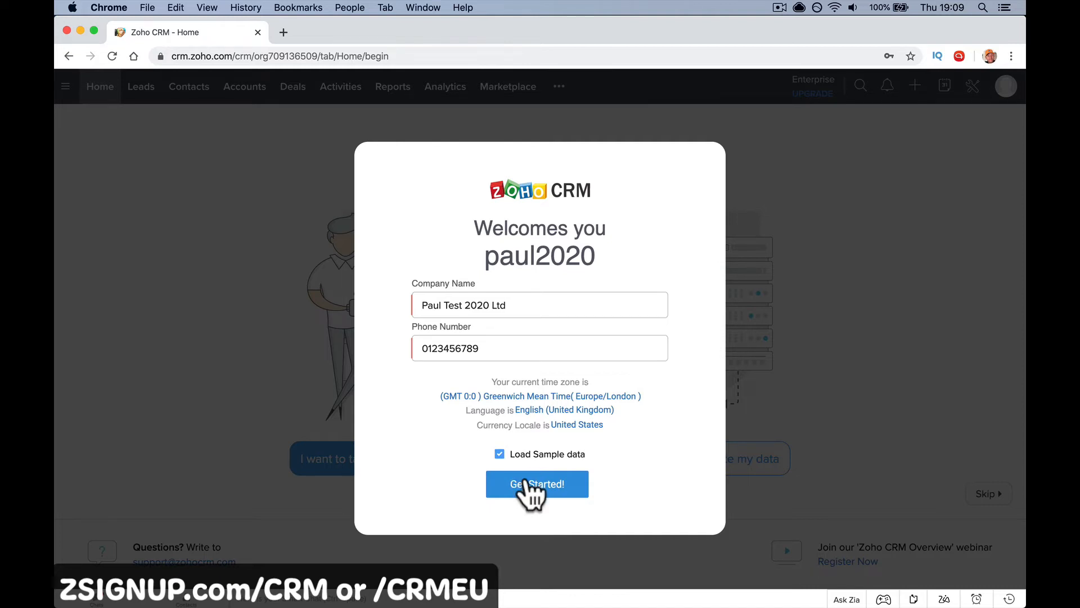
click(537, 484)
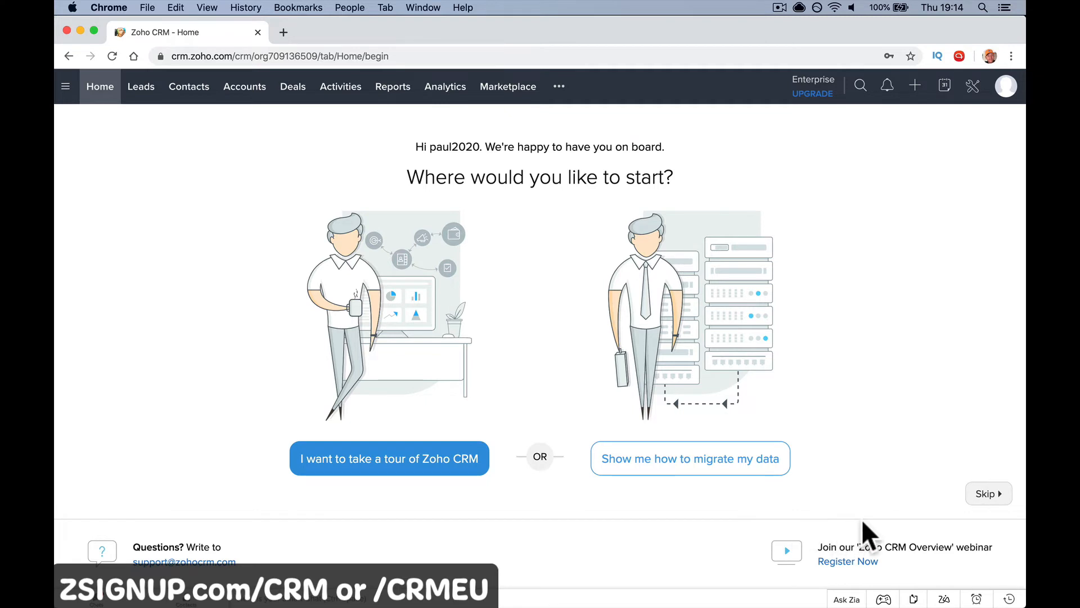
mouse_move(935, 500)
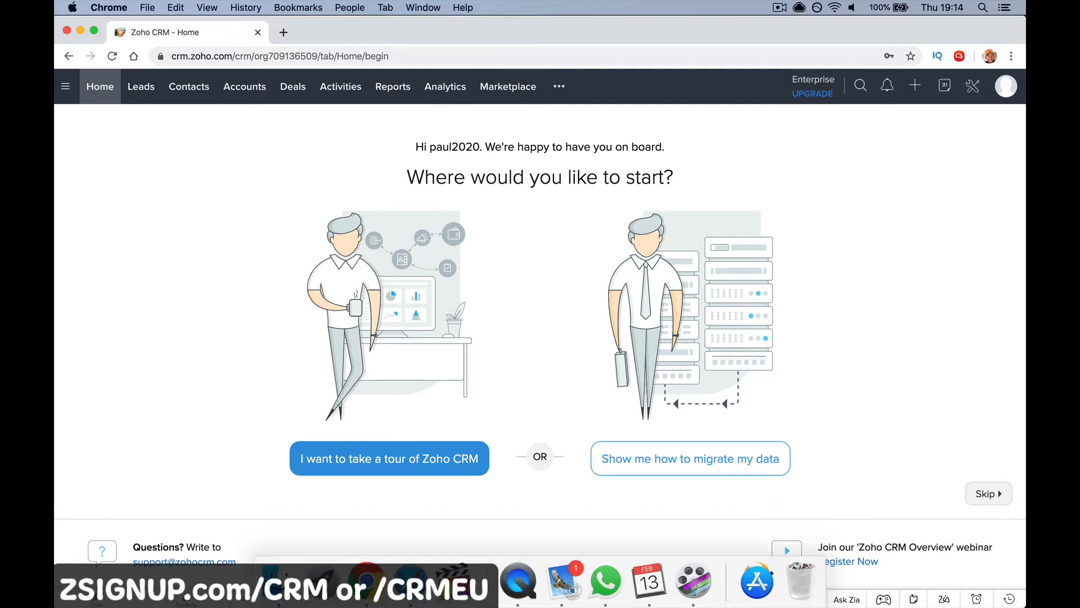
mouse_move(462, 527)
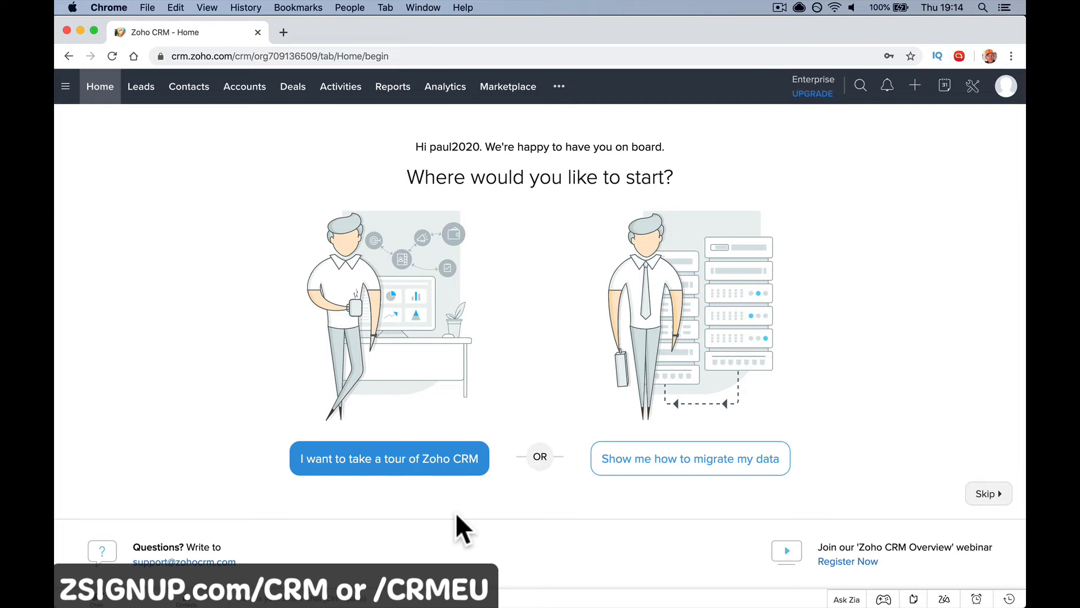
mouse_move(299, 111)
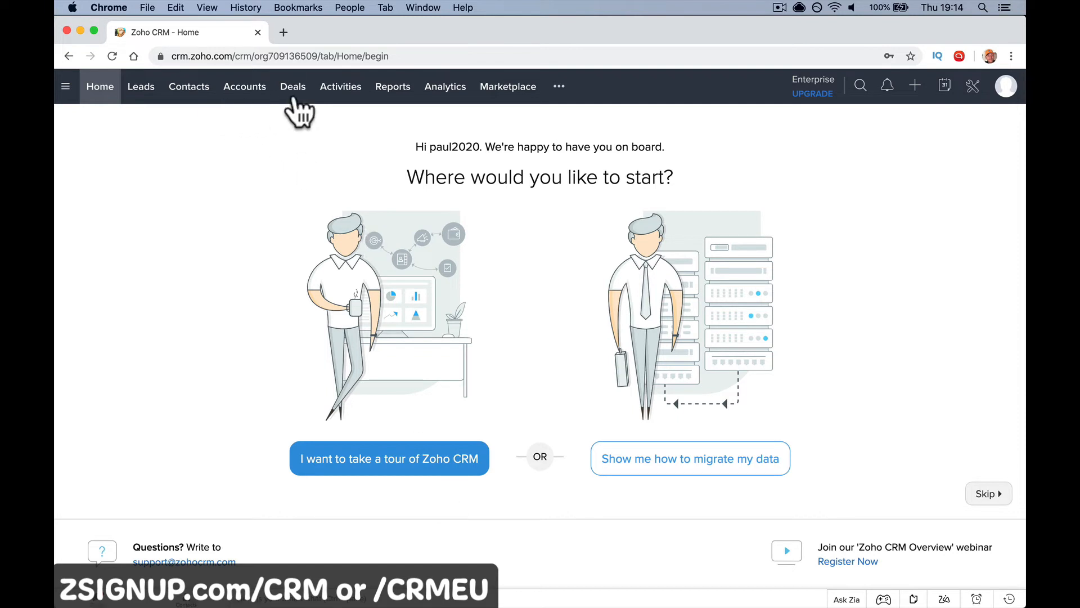
Browse the sample Deals pipeline and Activities, open All Reports, then head to Setup.
click(292, 86)
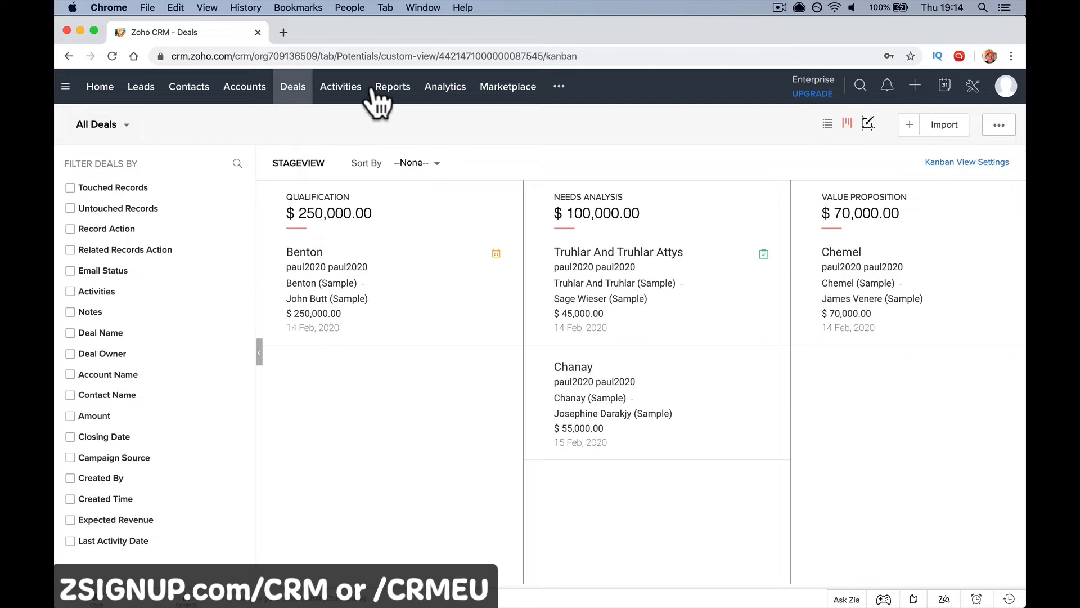
click(340, 86)
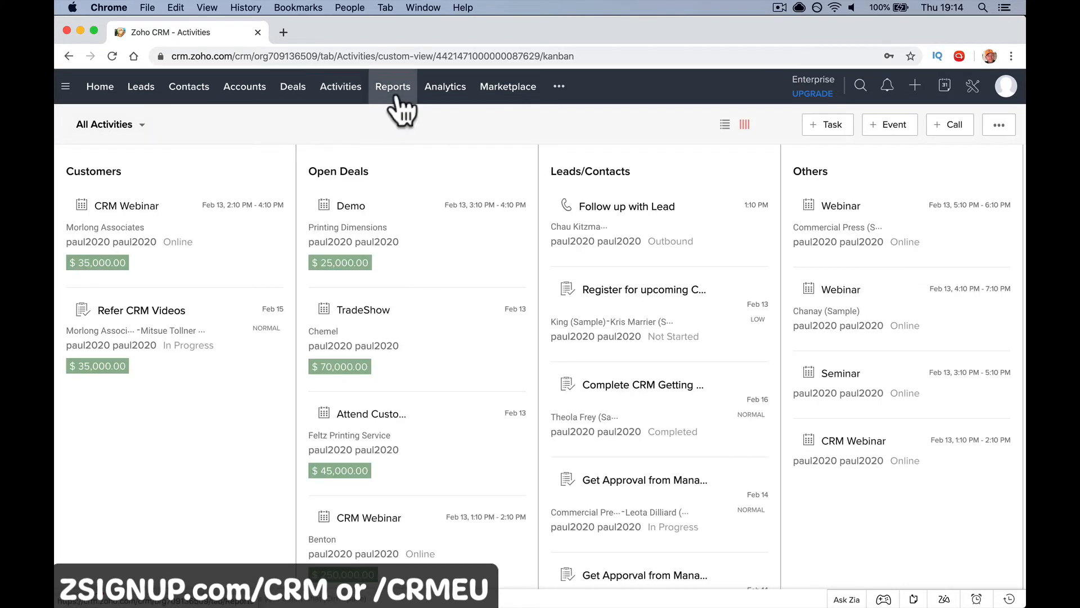
click(392, 86)
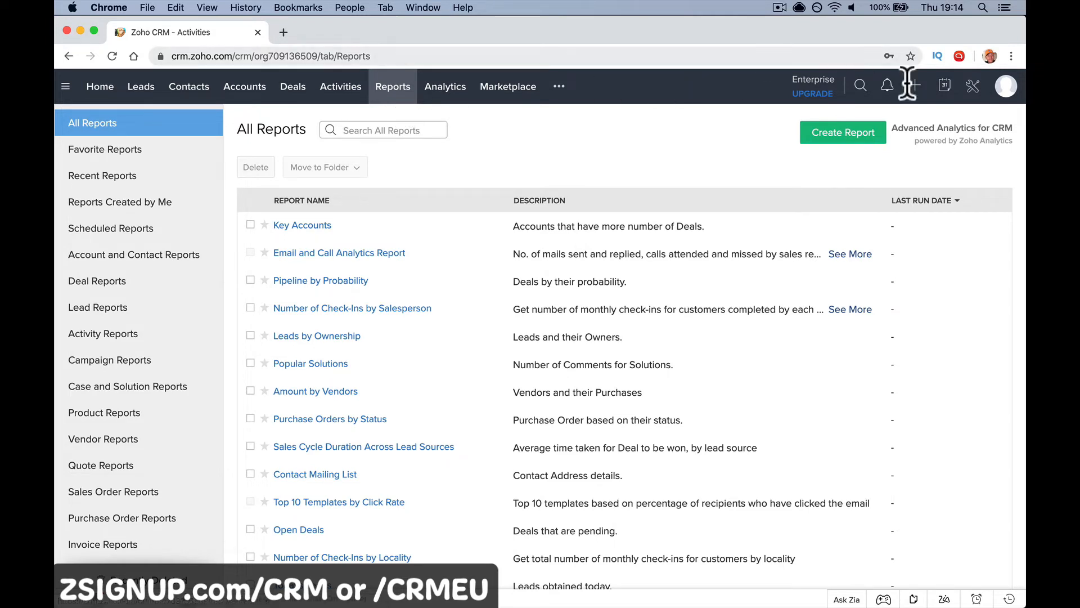
click(973, 86)
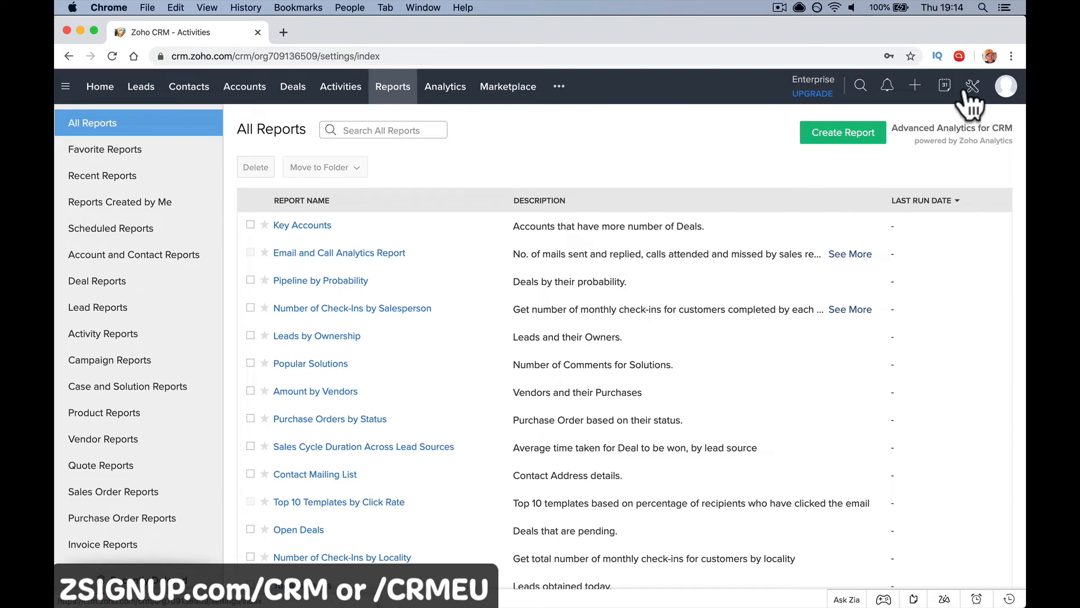
Remove the sample data under Setup's Data Administration and confirm with Yes, Proceed.
click(972, 85)
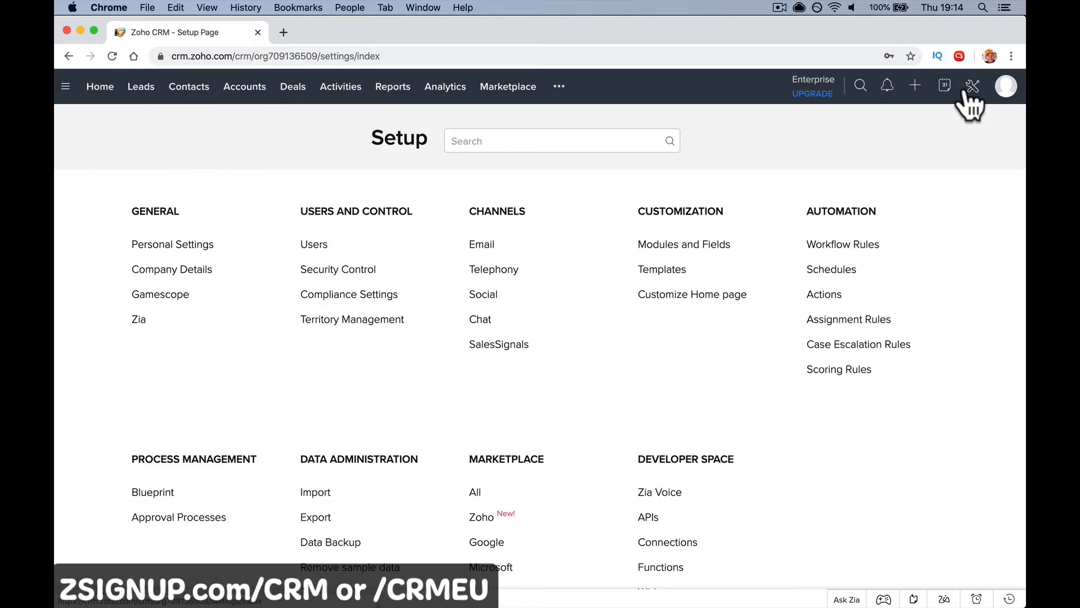
scroll(down, 3)
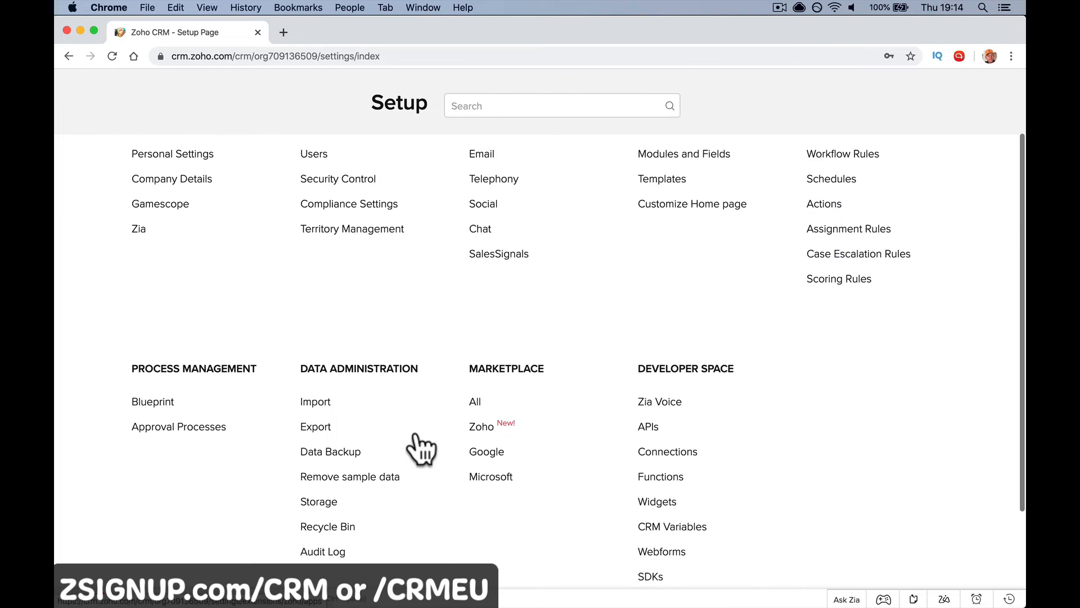
click(350, 476)
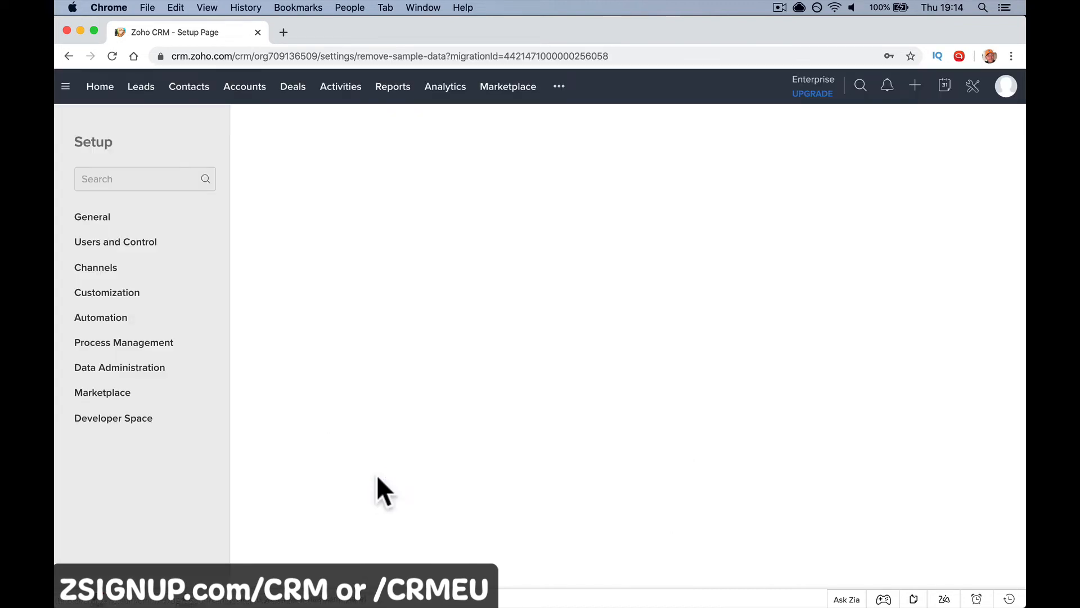
click(145, 478)
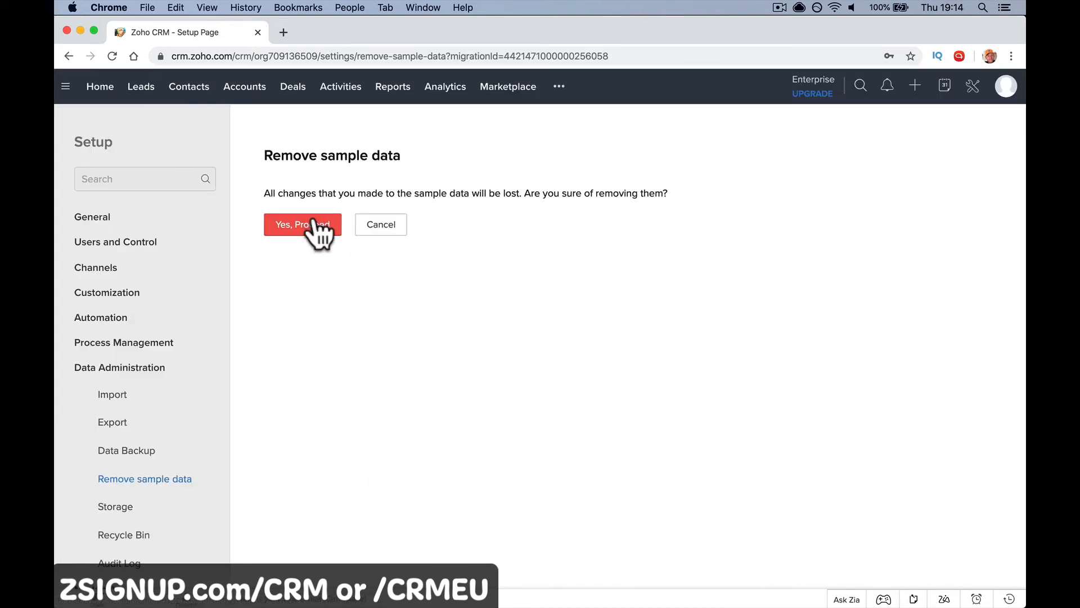
click(302, 224)
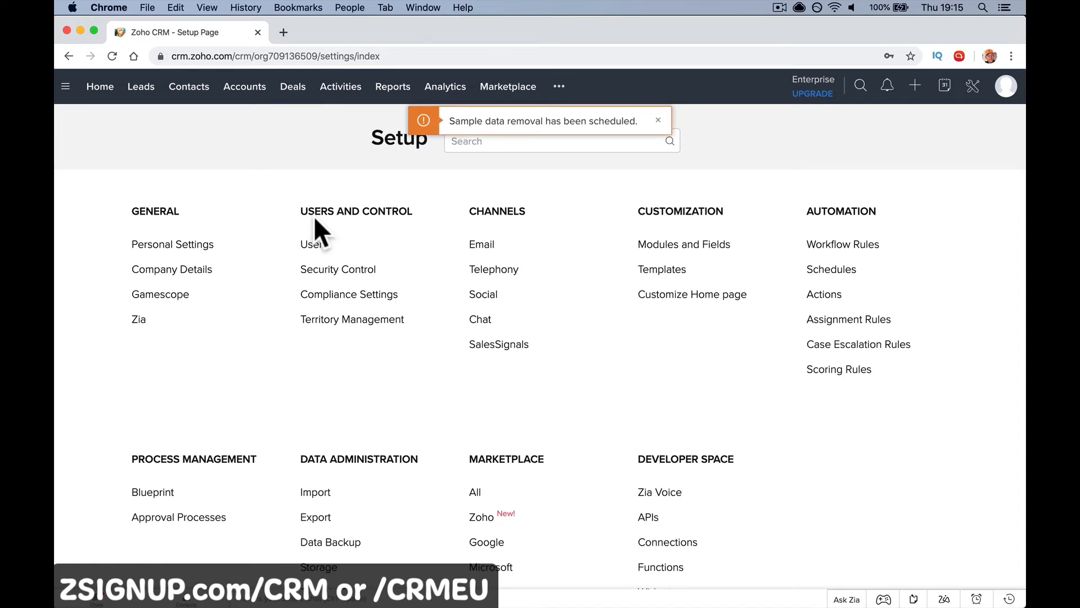
click(657, 120)
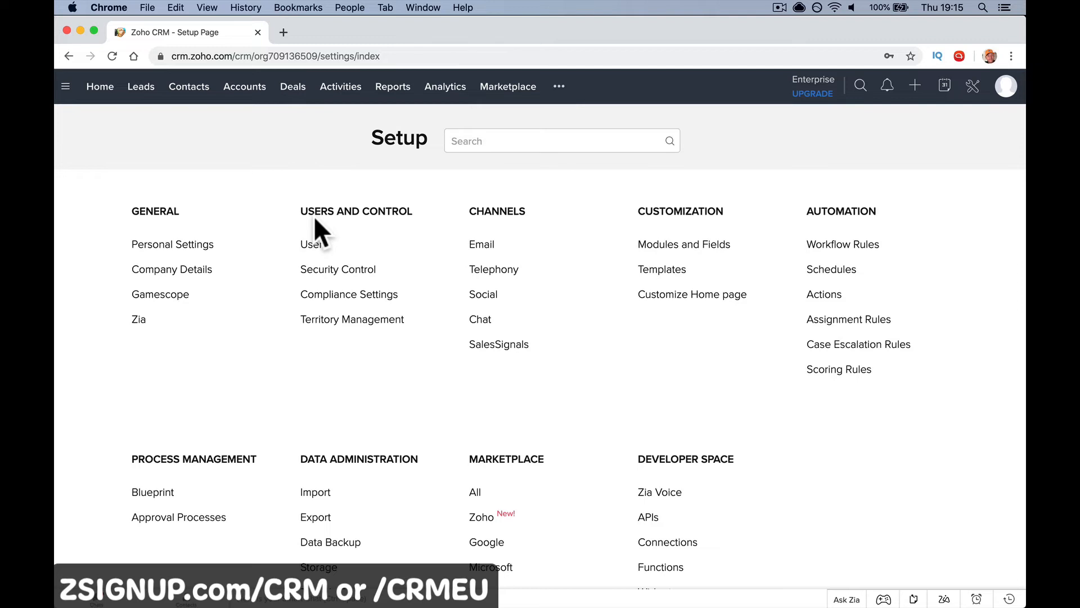
mouse_move(827, 203)
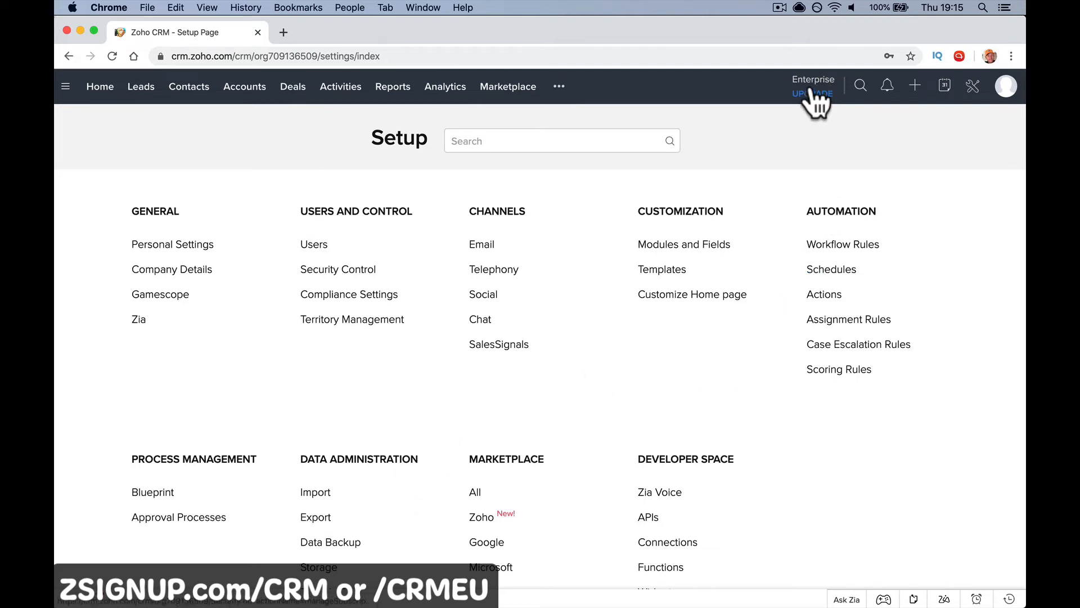
click(1005, 86)
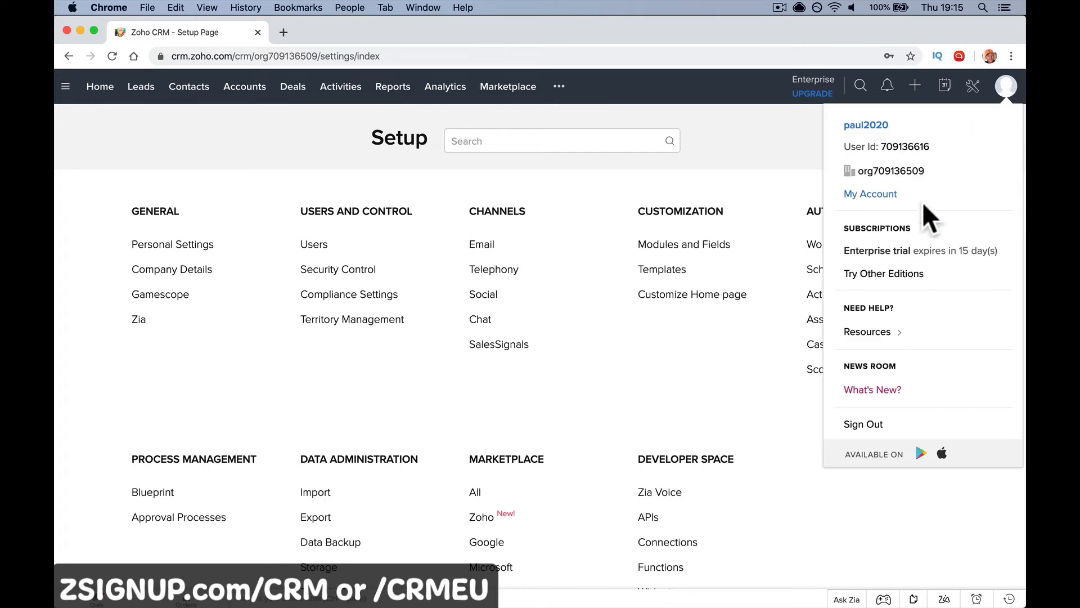
mouse_move(884, 273)
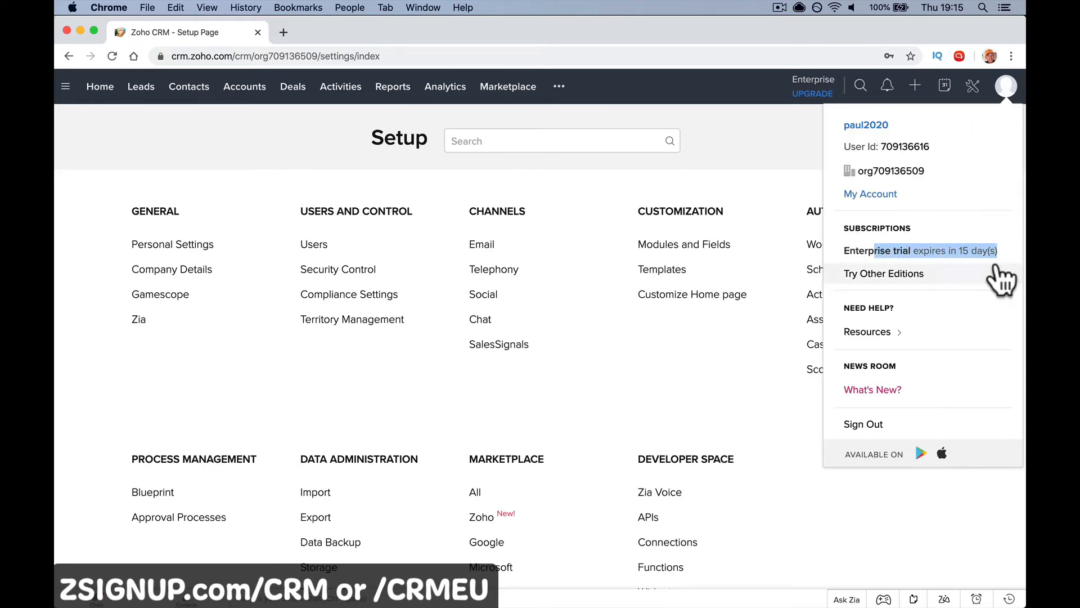
click(884, 274)
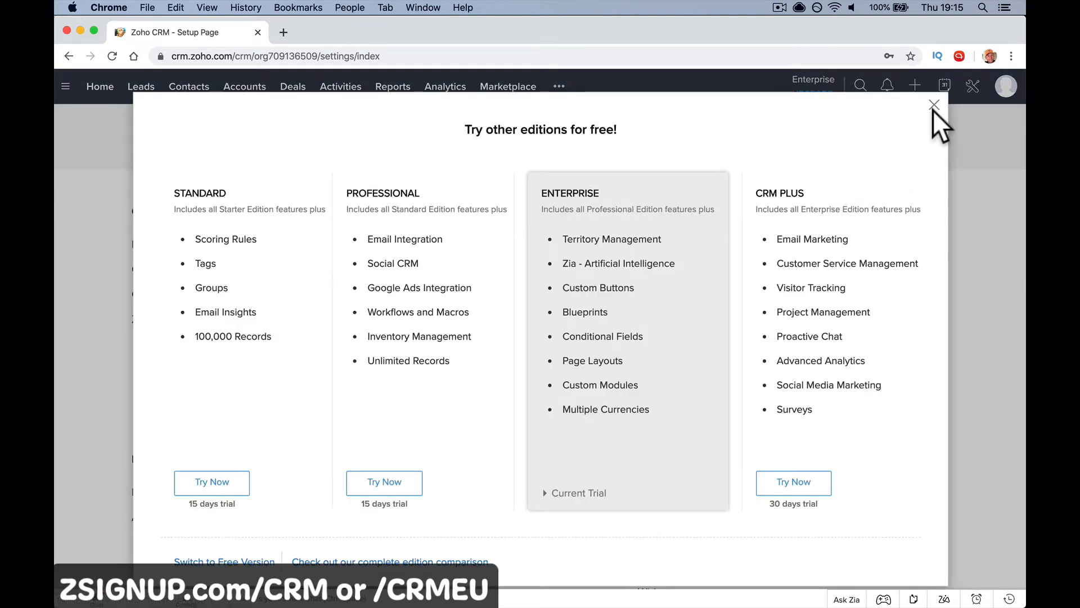
click(934, 104)
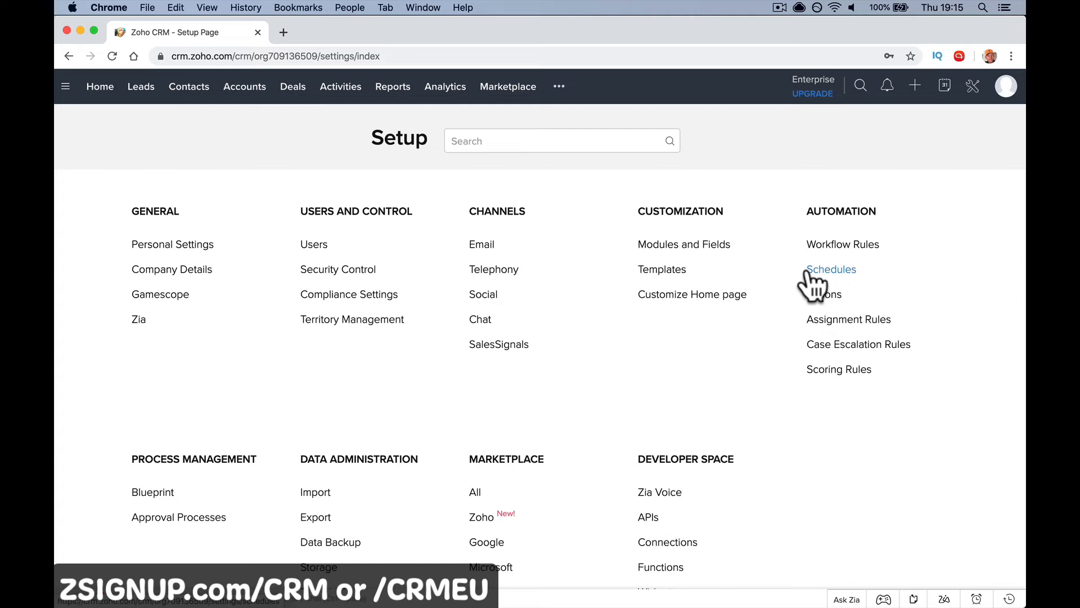
mouse_move(992, 89)
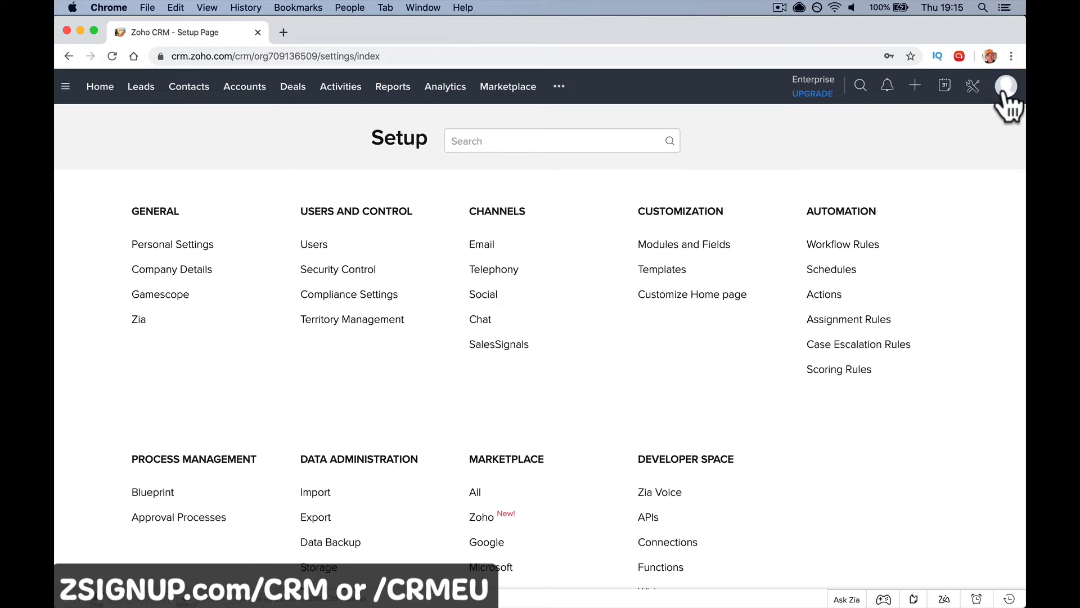
Cancel the Enterprise trial by switching to the Free edition via Try Other Editions.
click(1004, 86)
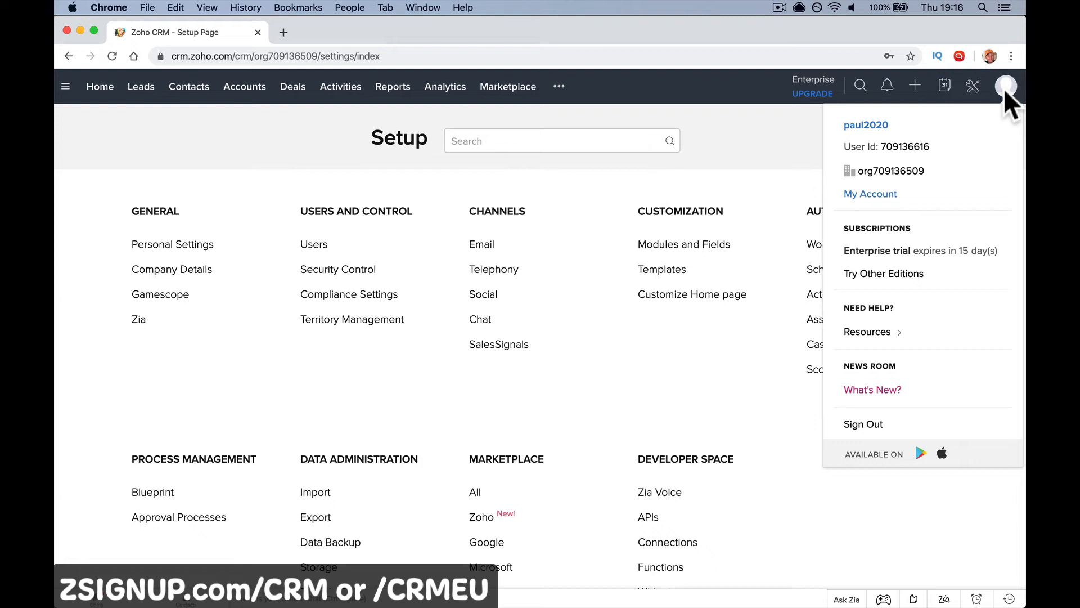
mouse_move(941, 252)
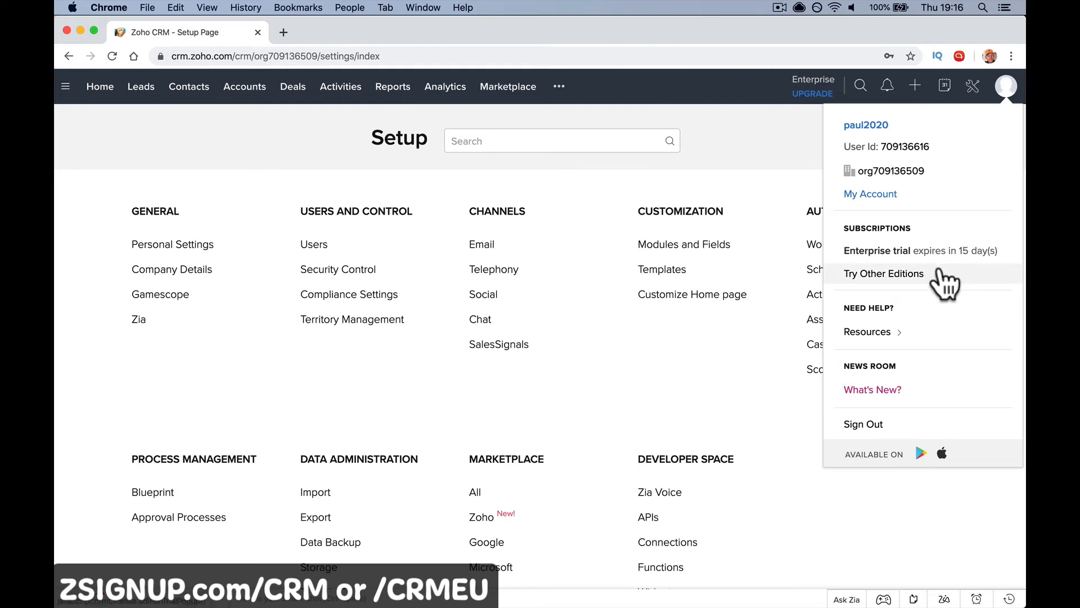
click(884, 274)
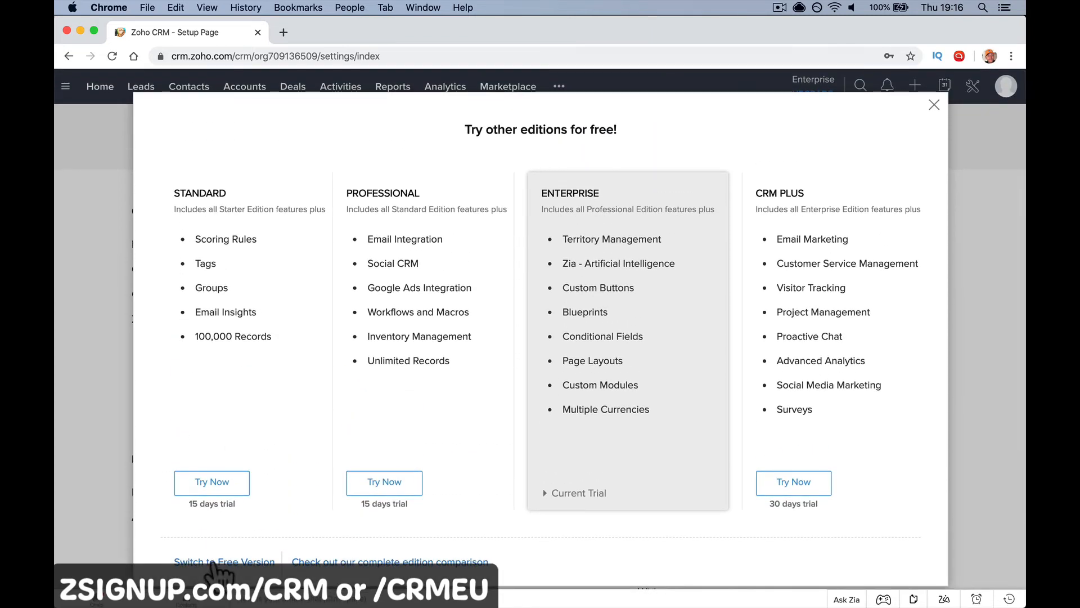
click(224, 561)
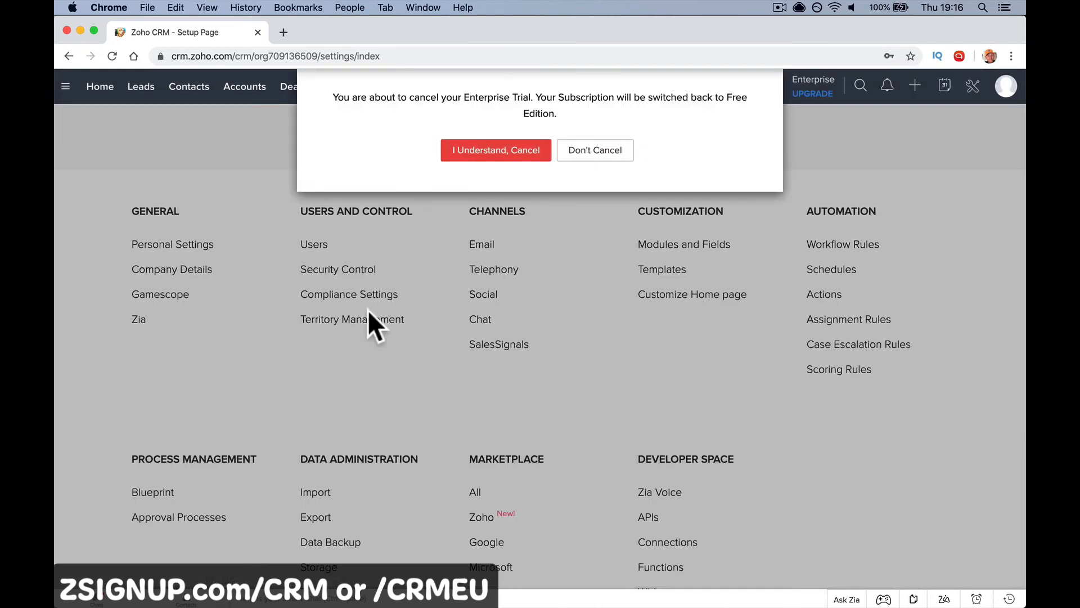
mouse_move(473, 117)
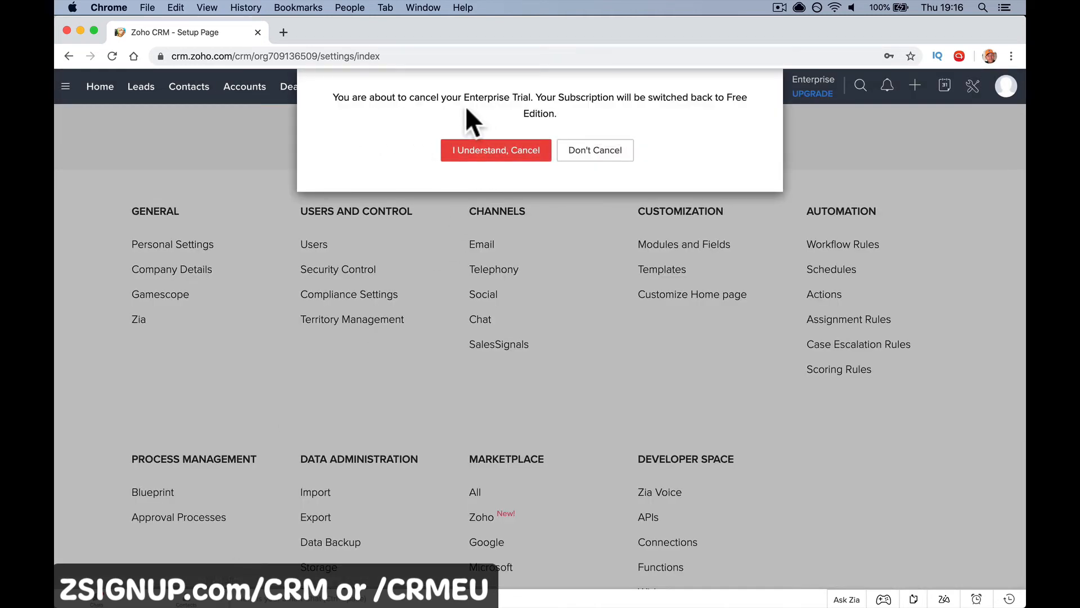
mouse_move(627, 114)
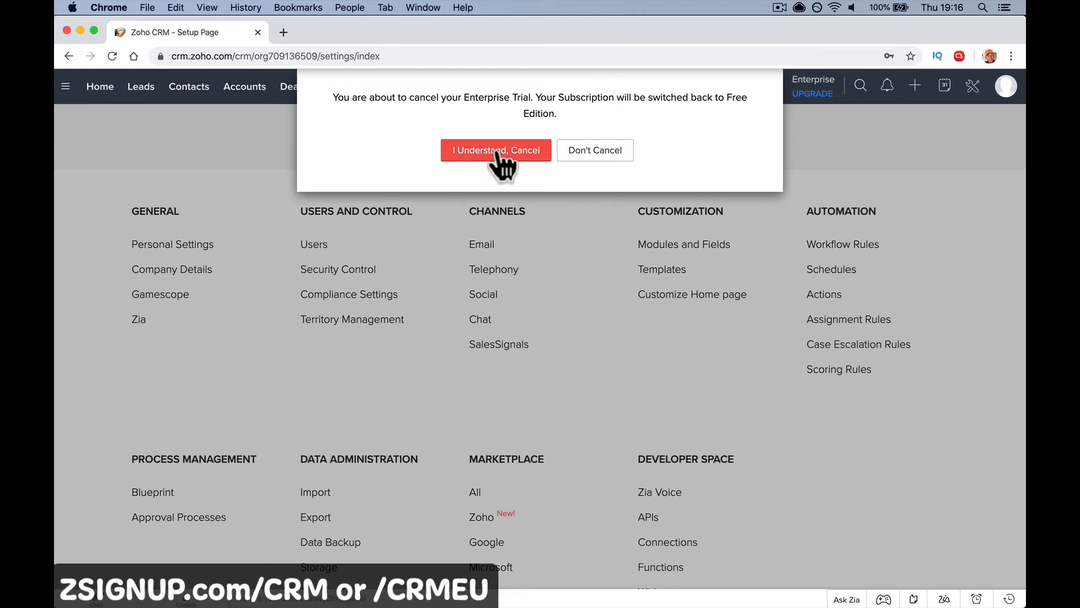
click(495, 150)
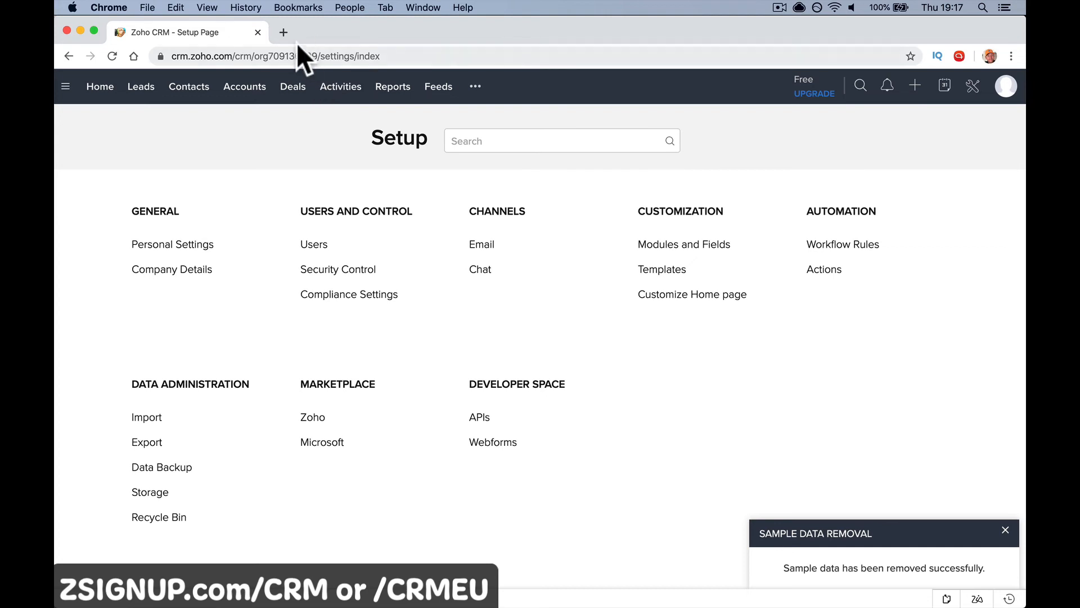
Open the free training site in a new tab and view the Zoho CRM Bootcamp course.
click(282, 32)
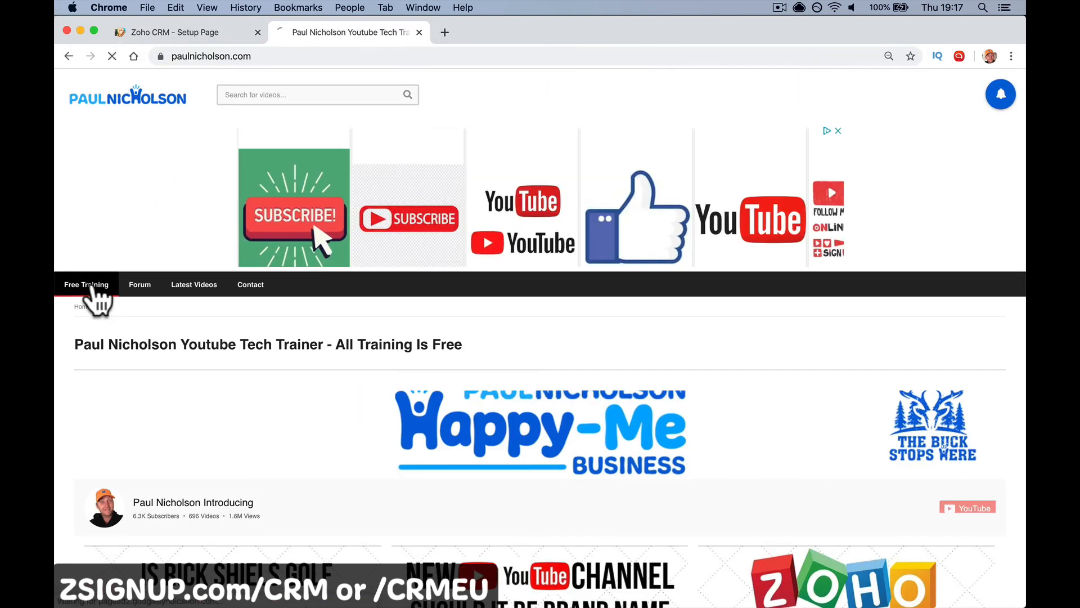
click(86, 283)
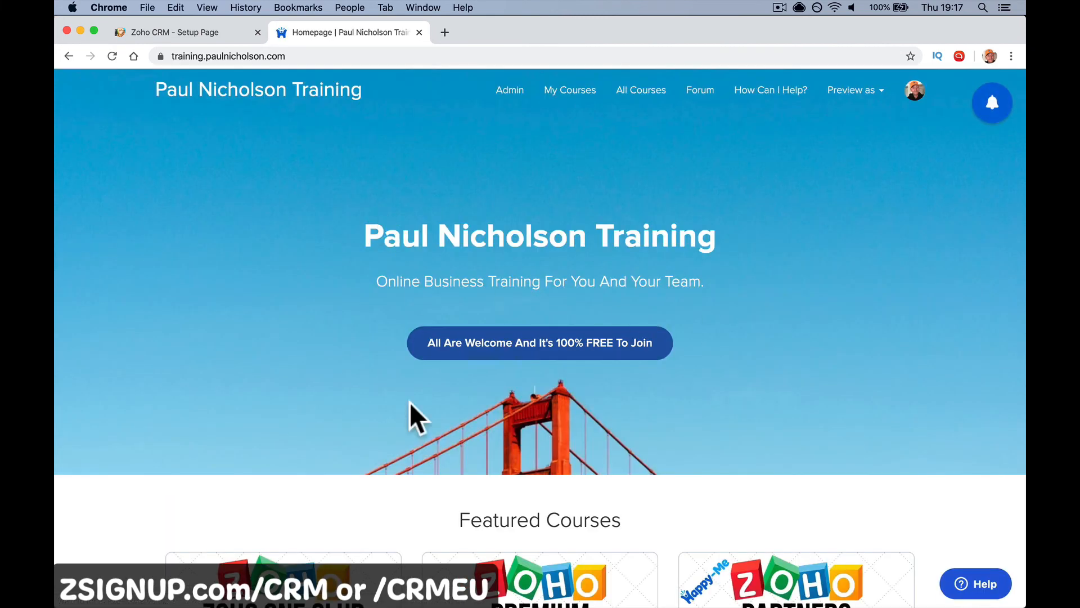
scroll(down, 3)
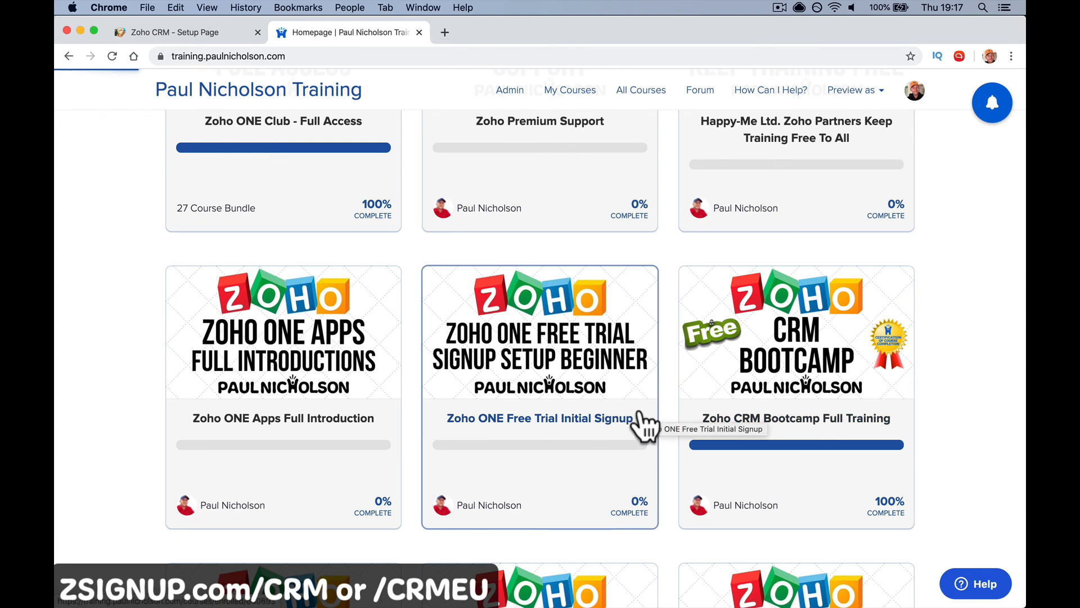
click(794, 332)
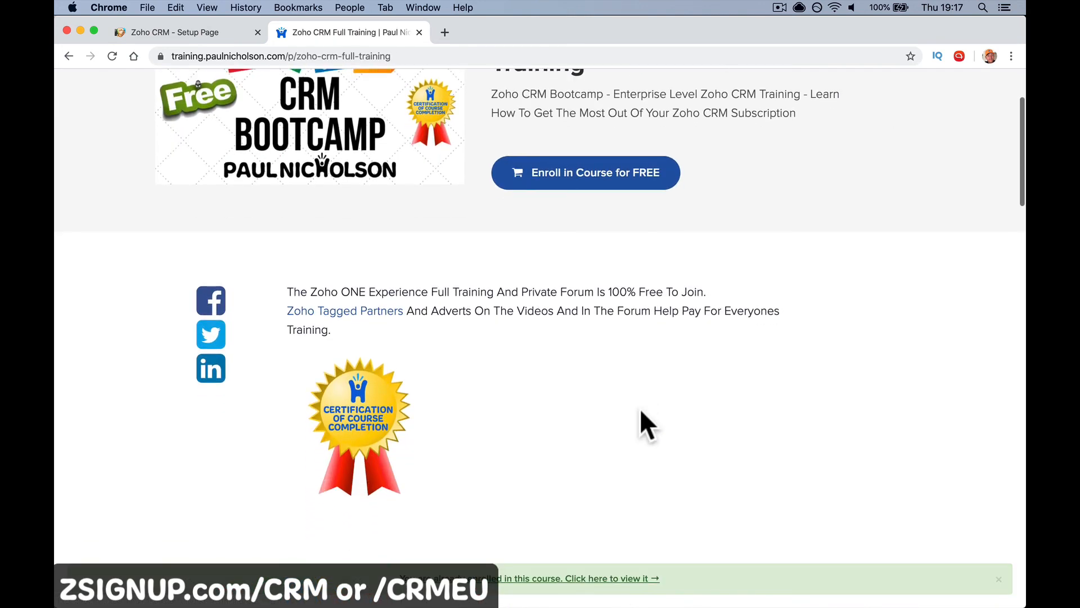
mouse_move(604, 434)
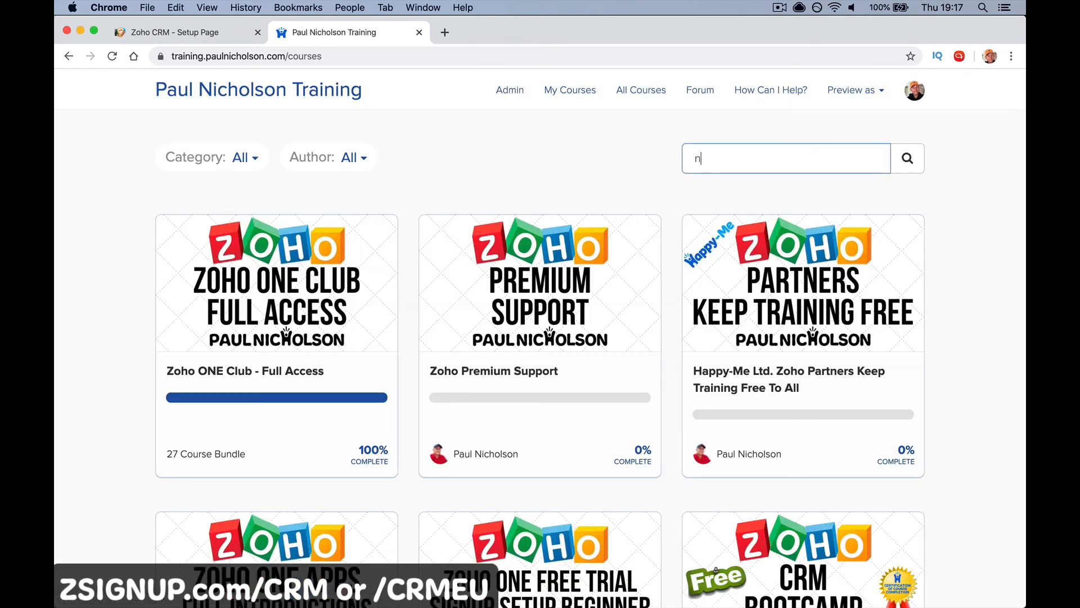
Search the courses for 'new', open the training forum, and return to Zoho CRM Setup.
text(ew)
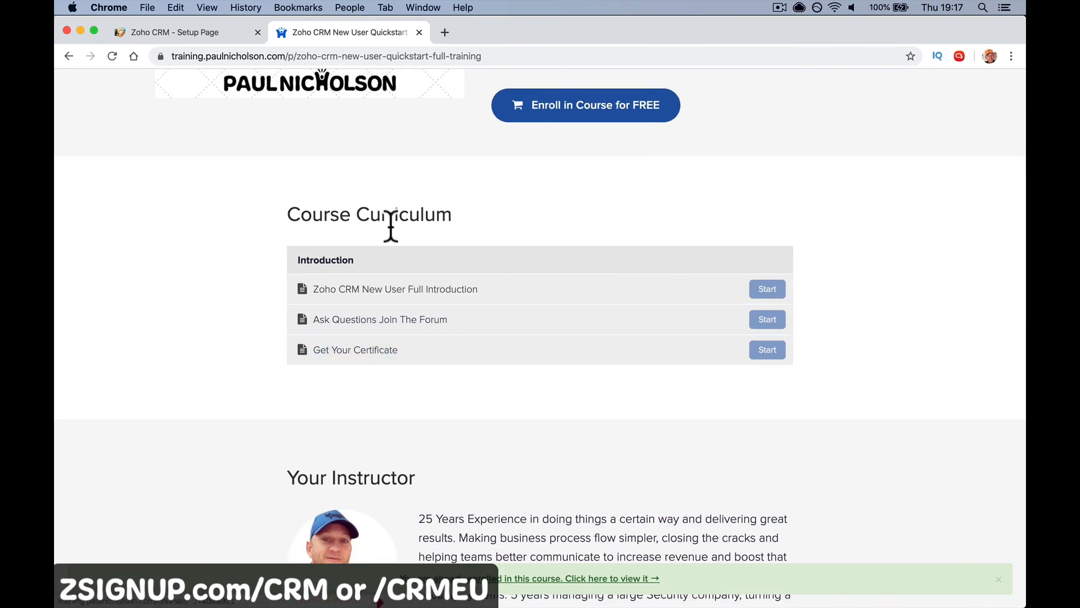
scroll(up, 3)
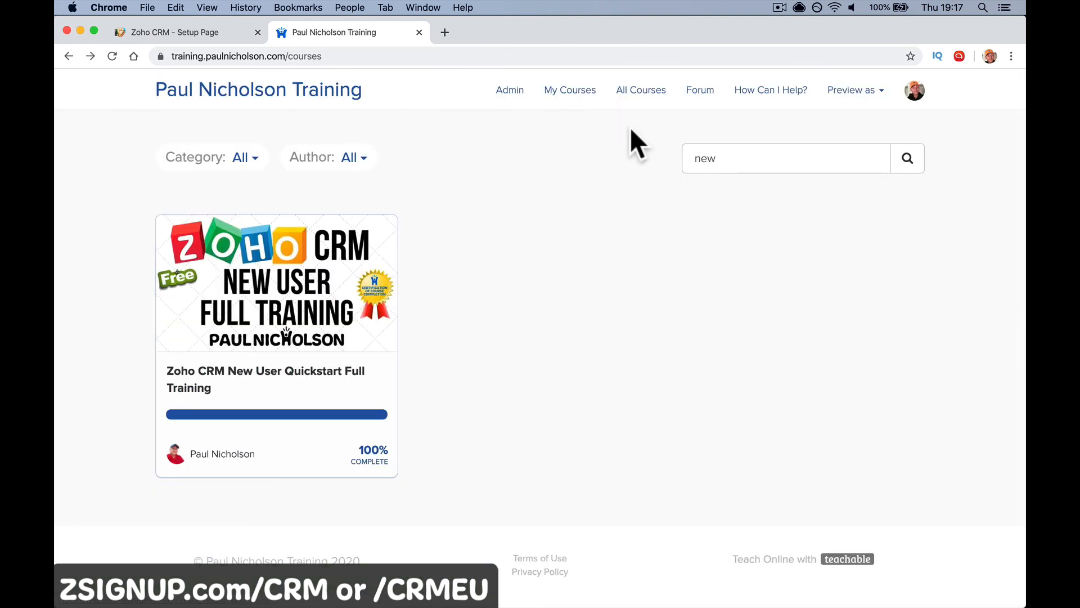
click(699, 89)
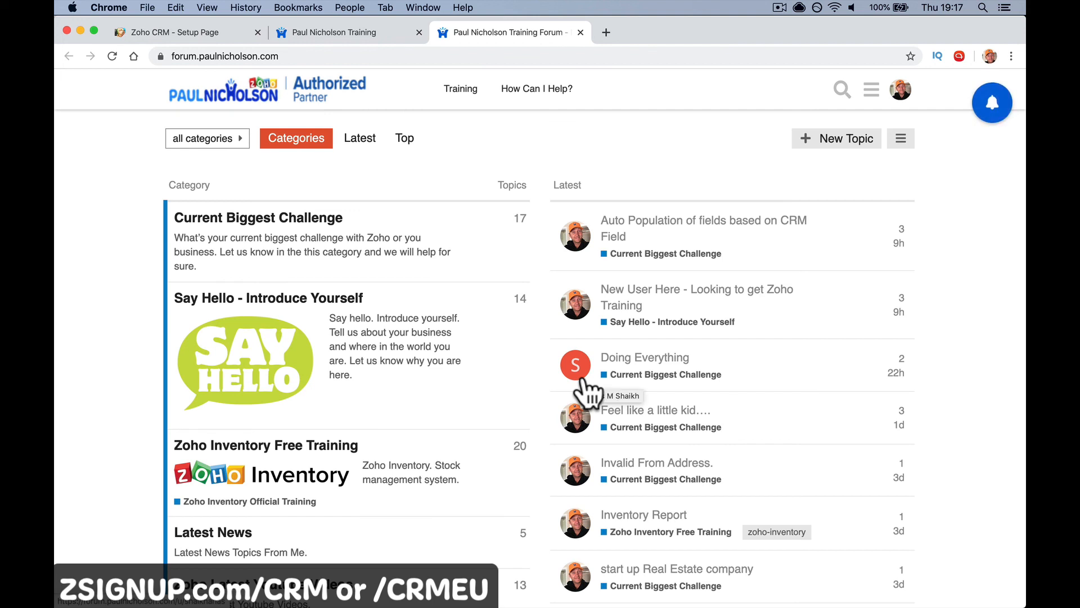
mouse_move(679, 462)
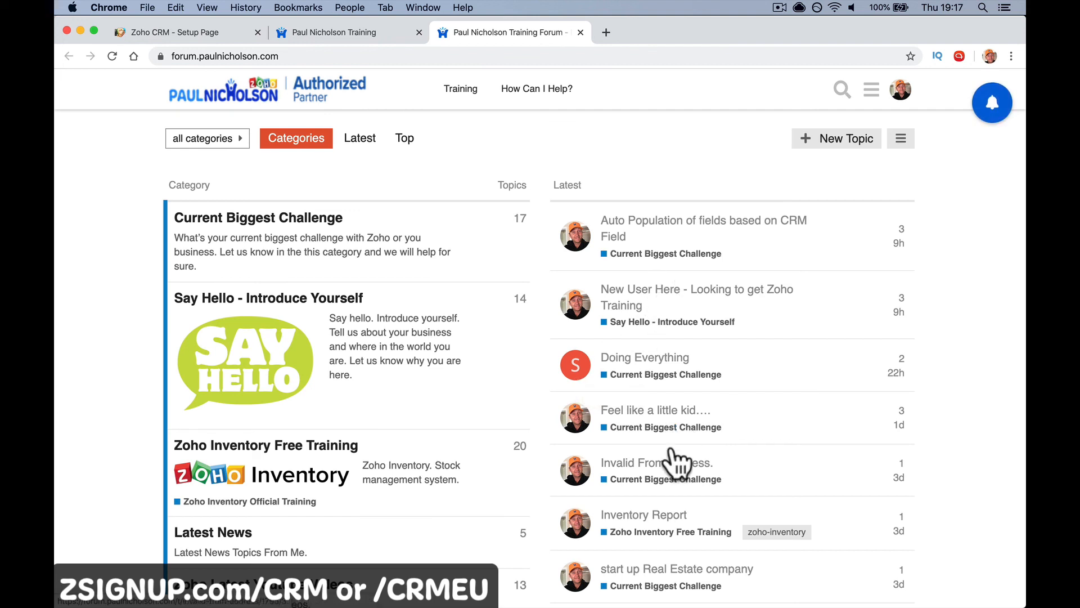
click(174, 32)
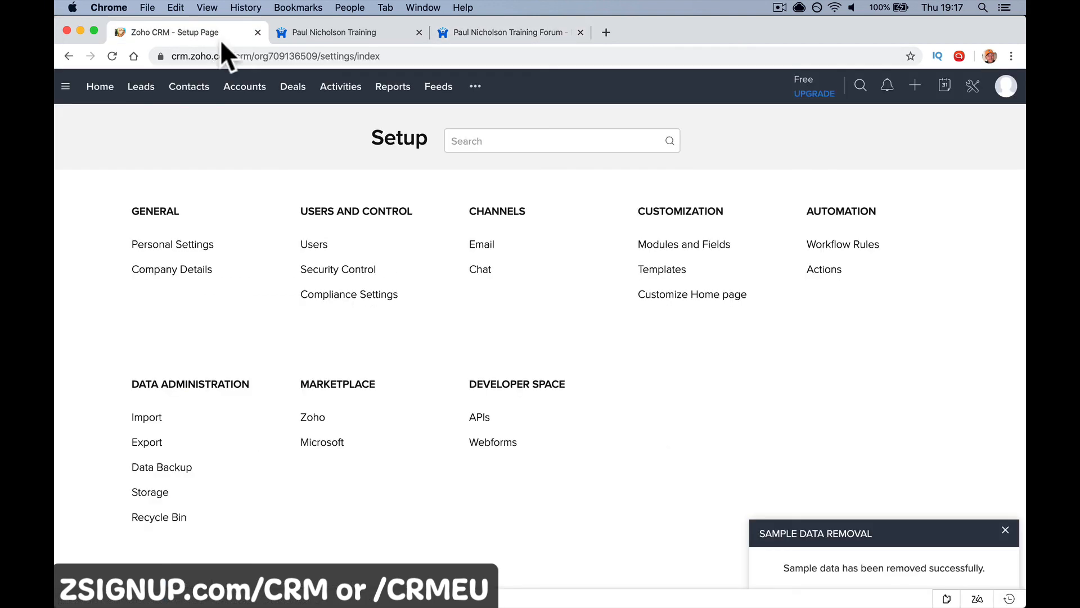
mouse_move(372, 378)
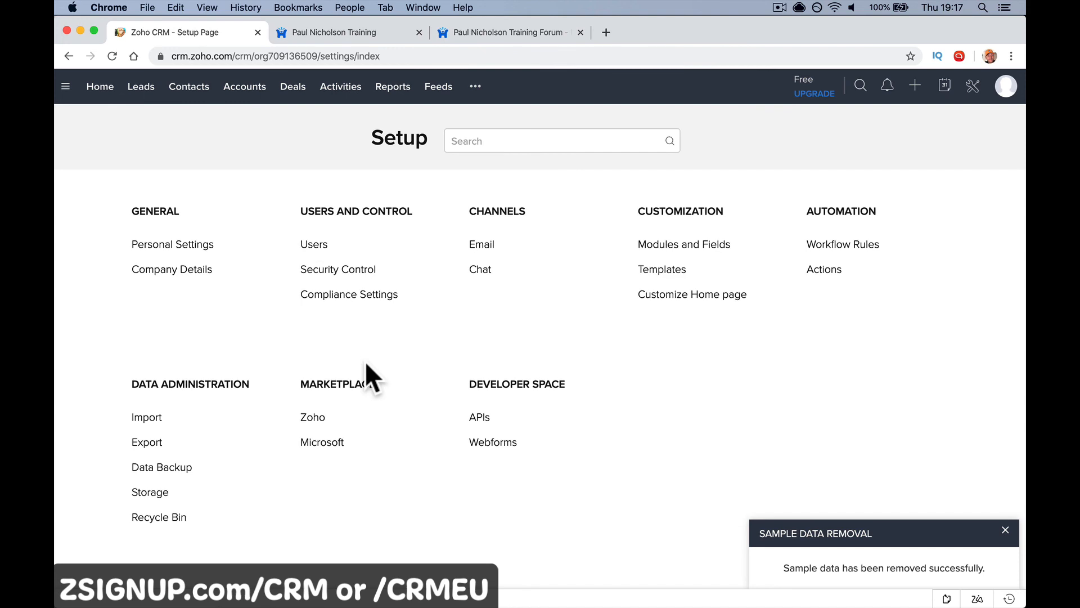